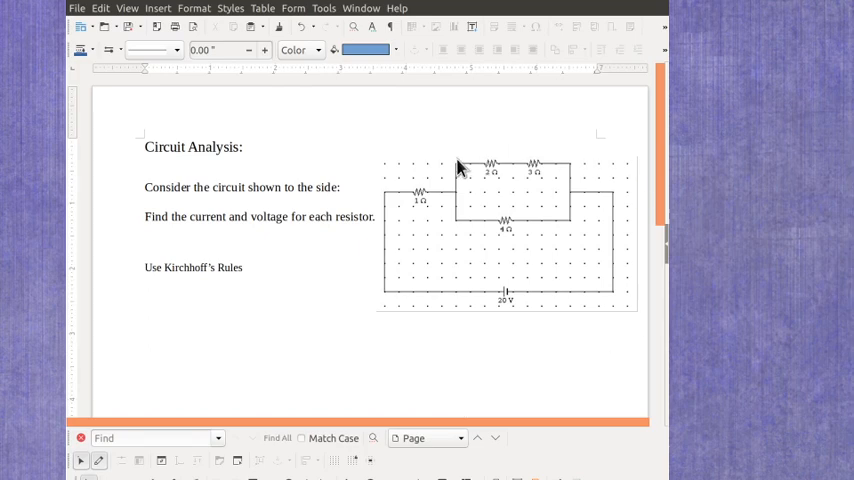
mouse_move(538, 318)
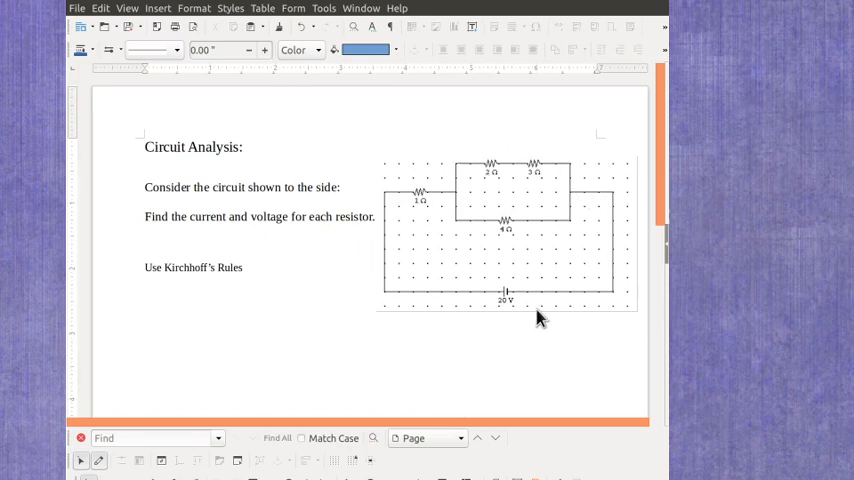
mouse_move(530, 337)
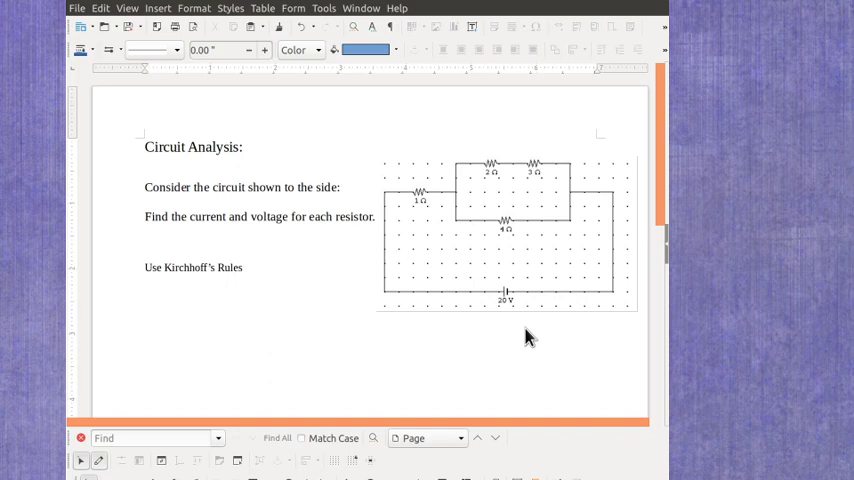
mouse_move(164, 287)
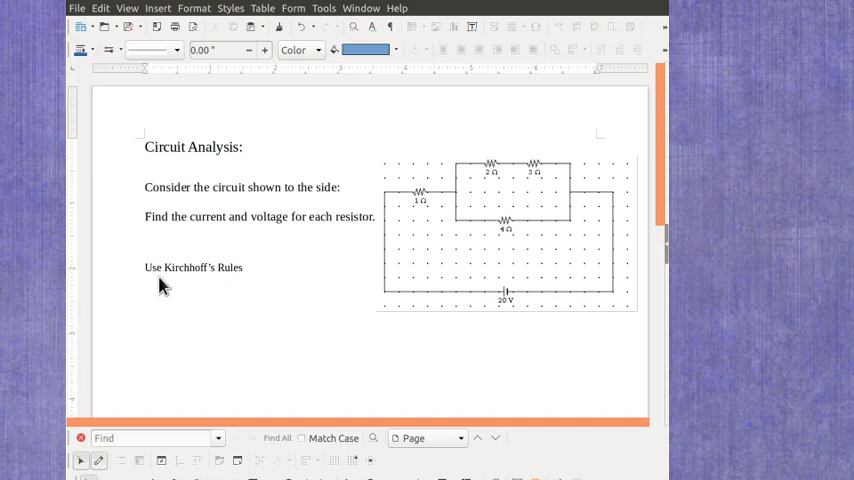
mouse_move(242, 294)
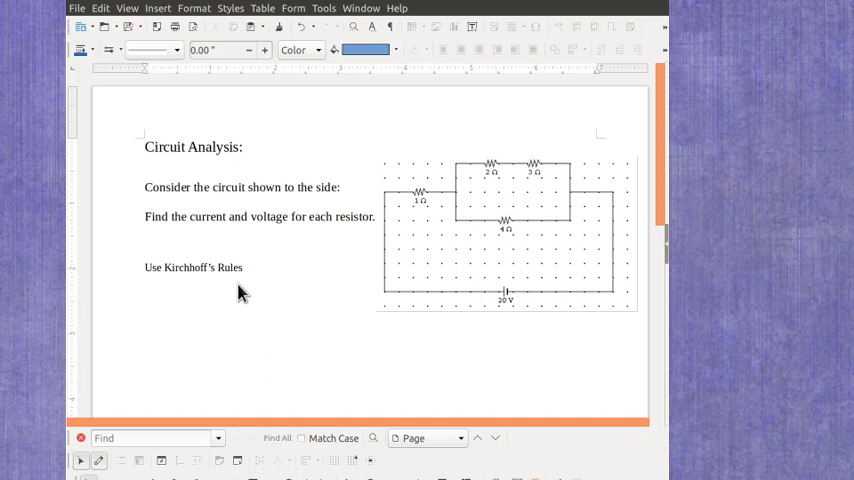
mouse_move(457, 334)
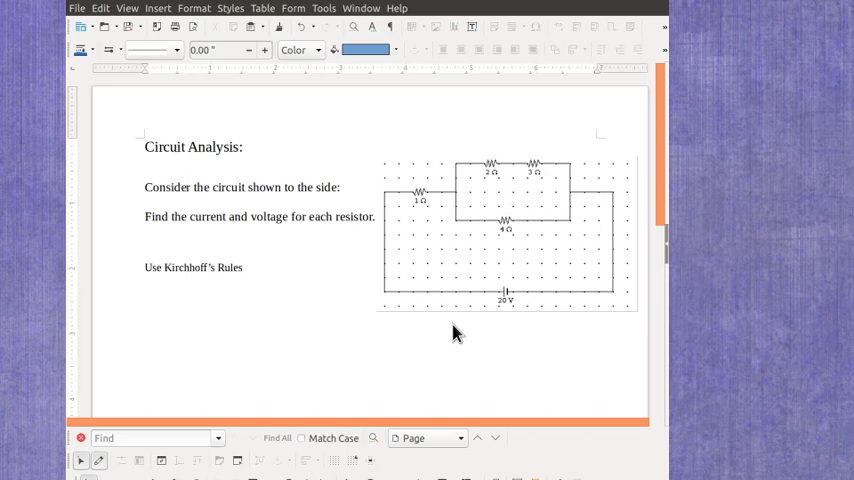
mouse_move(446, 337)
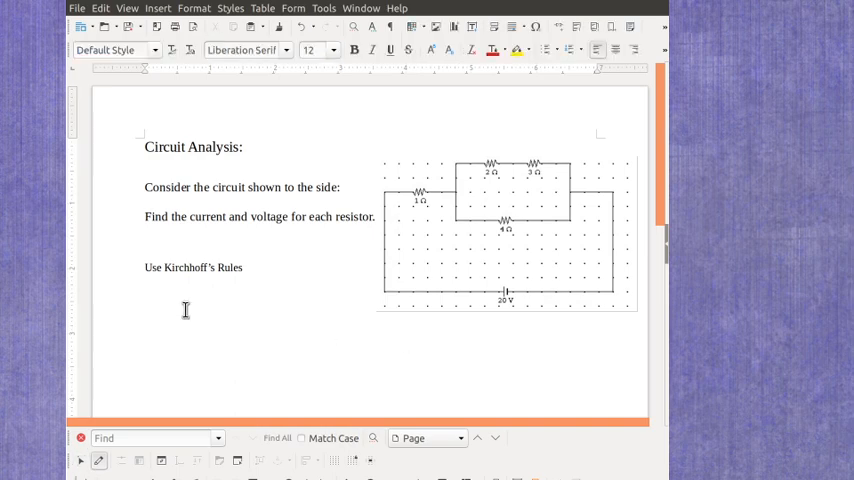
Type the heading 'Right side junction:' below the Kirchhoff's Rules line.
type("R")
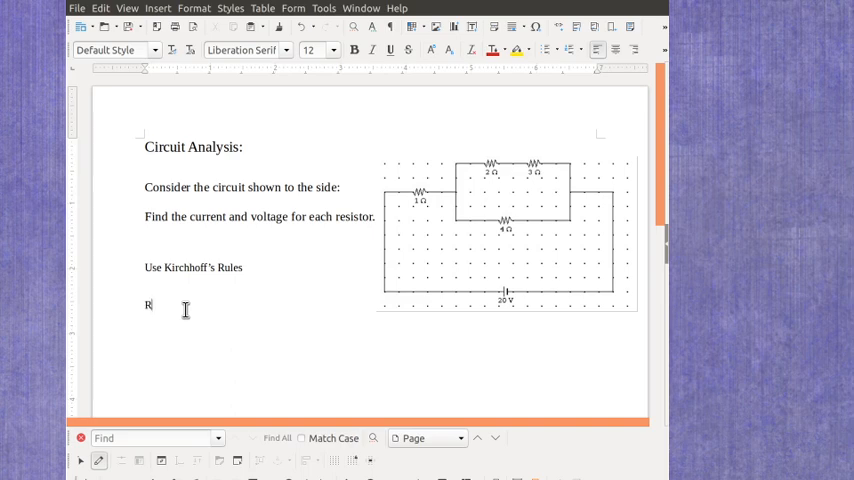
type("ight side")
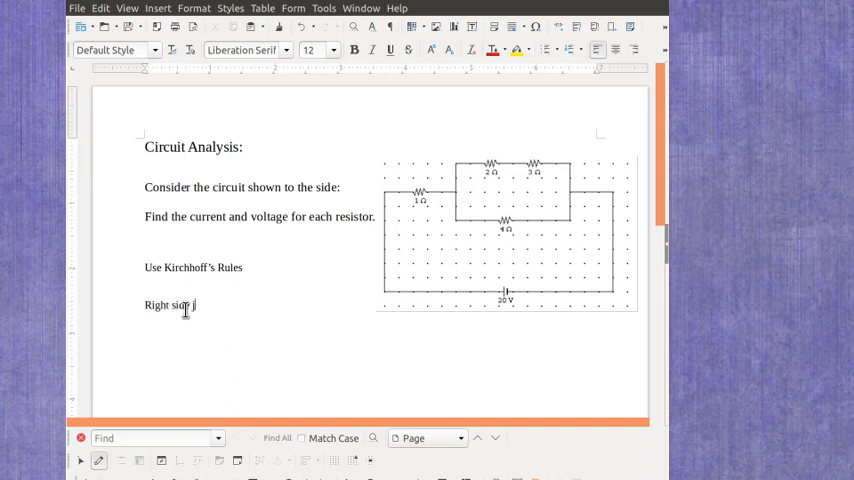
type("junction:")
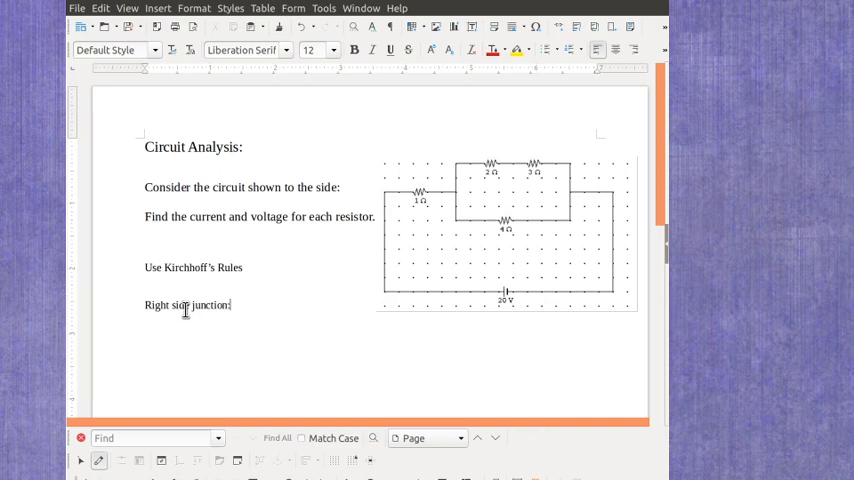
mouse_move(410, 270)
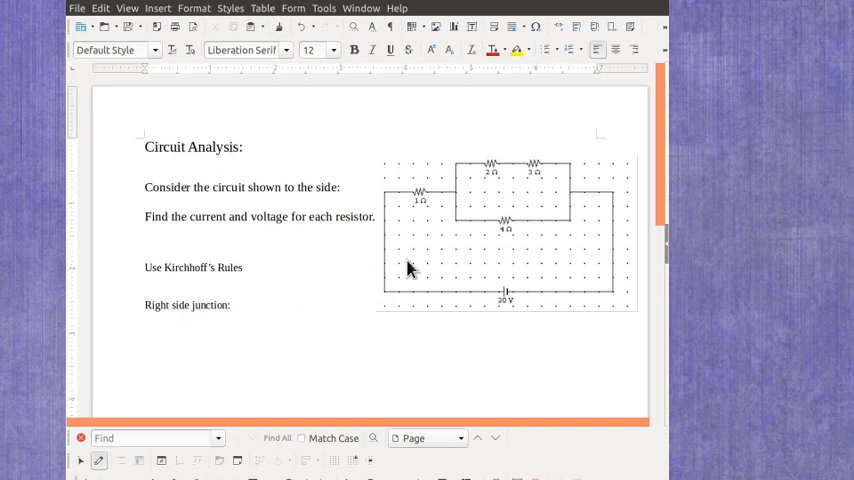
mouse_move(458, 194)
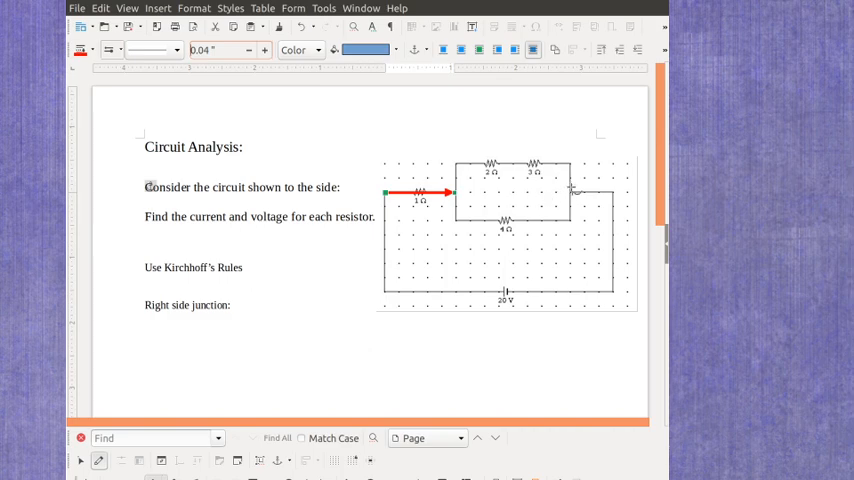
Draw a red current arrow through the 1 Ω resistor branch.
left_click_drag(570, 190, 580, 305)
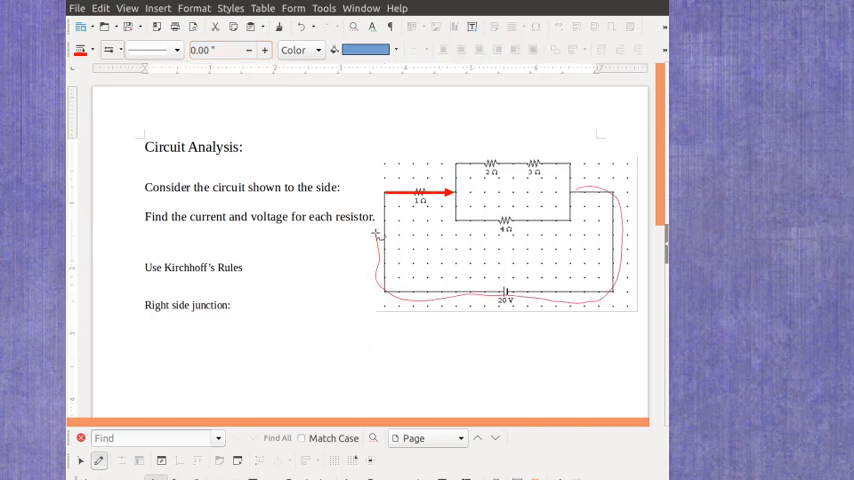
left_click(500, 245)
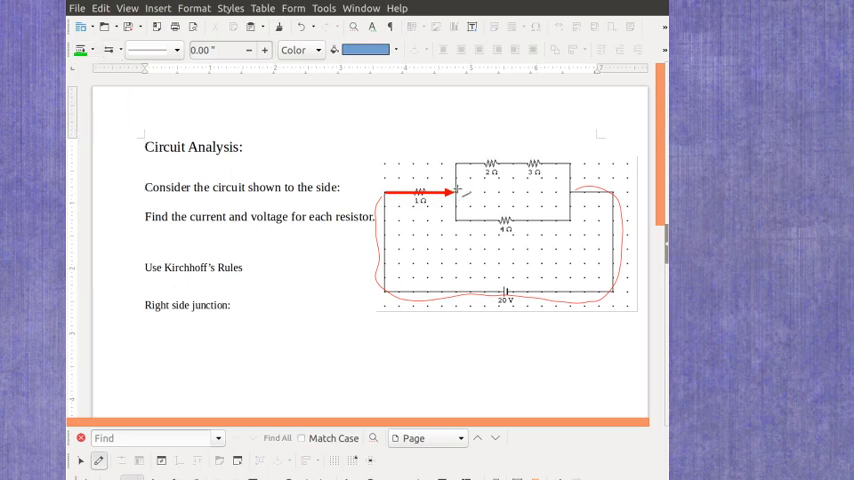
Begin drawing branch-current arrows on the circuit diagram.
left_click(456, 190)
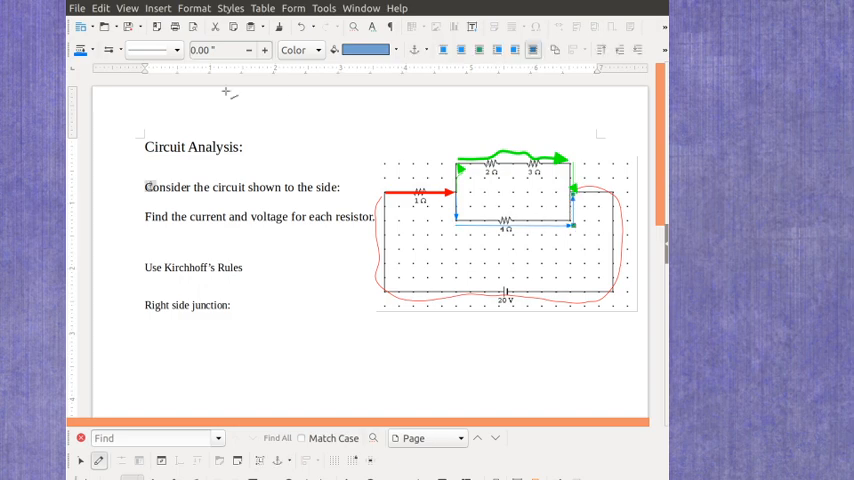
Select the blue arrow along the 4 Ω branch.
left_click(540, 228)
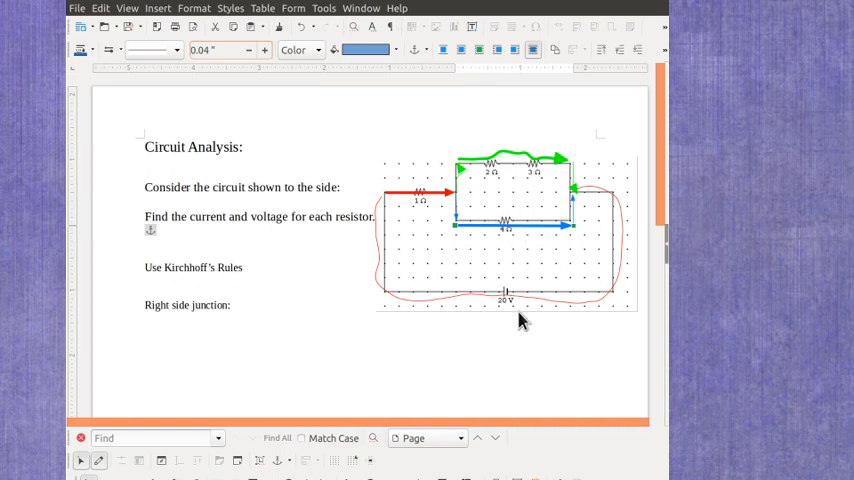
mouse_move(527, 163)
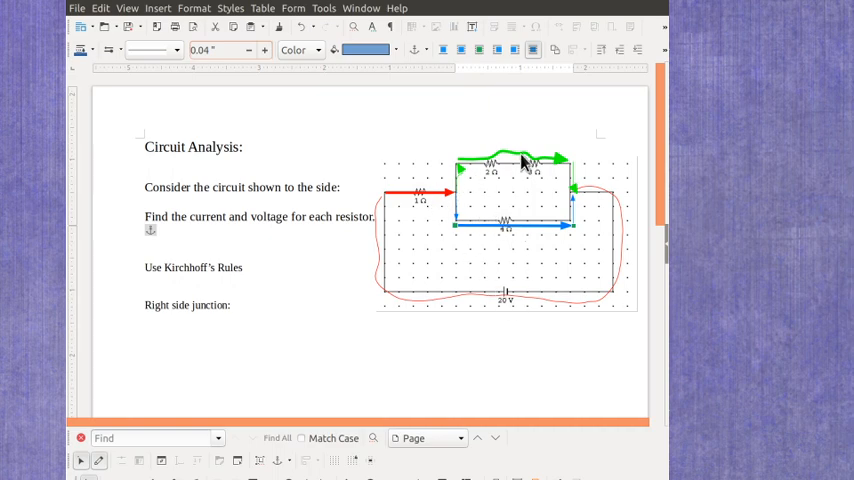
mouse_move(545, 225)
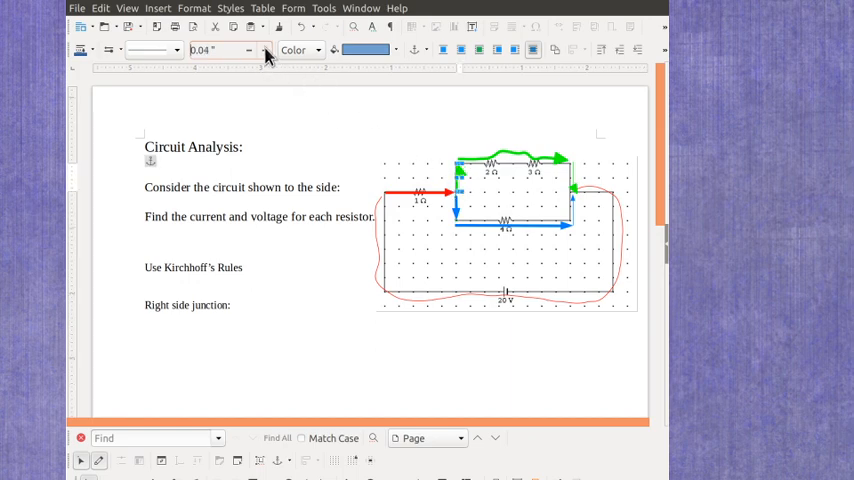
mouse_move(455, 205)
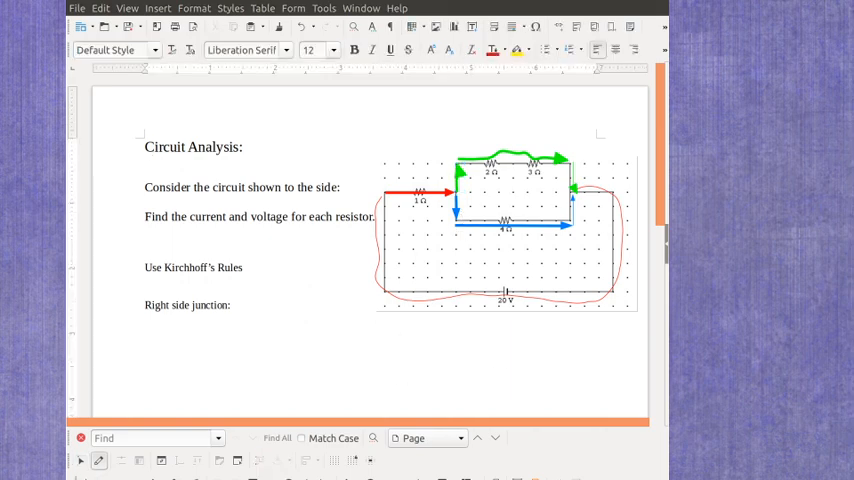
mouse_move(595, 200)
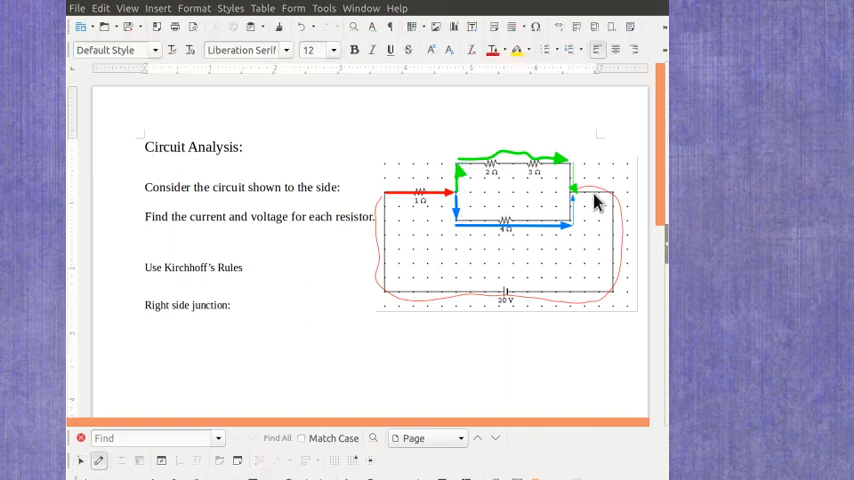
Place the cursor below 'Right side junction:' for the IA = IB + IC equation.
left_click(170, 340)
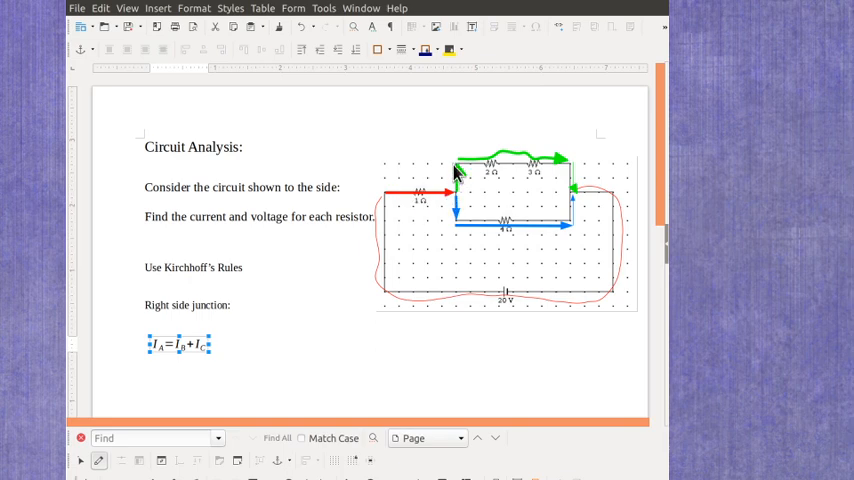
mouse_move(462, 222)
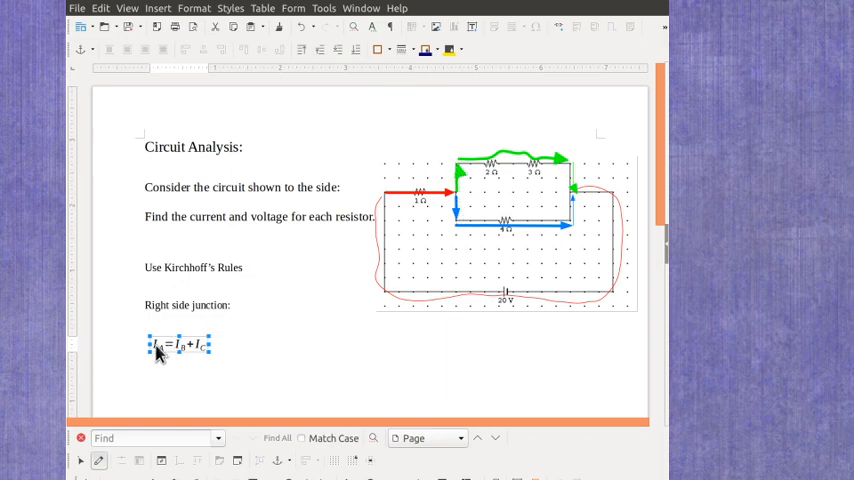
mouse_move(205, 360)
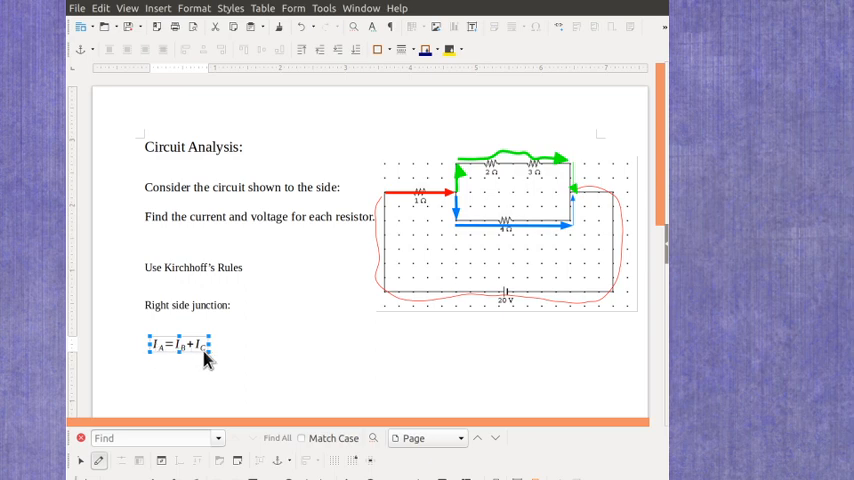
mouse_move(255, 340)
type("Left side junction")
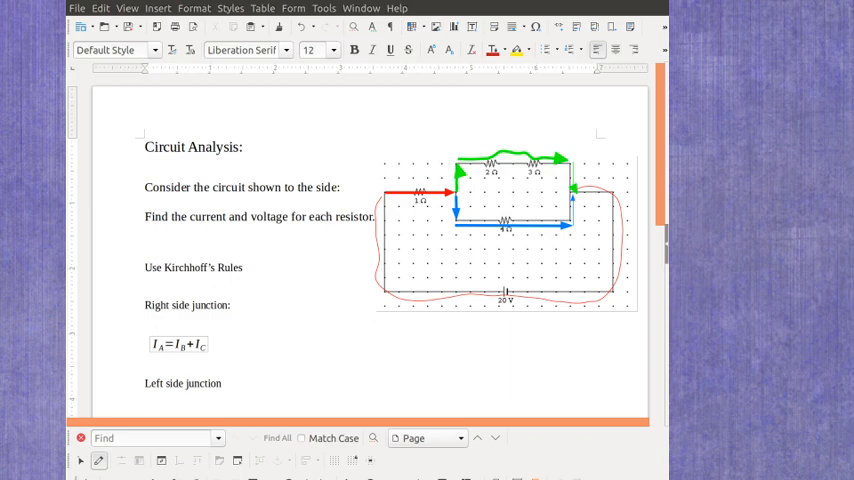
mouse_move(605, 270)
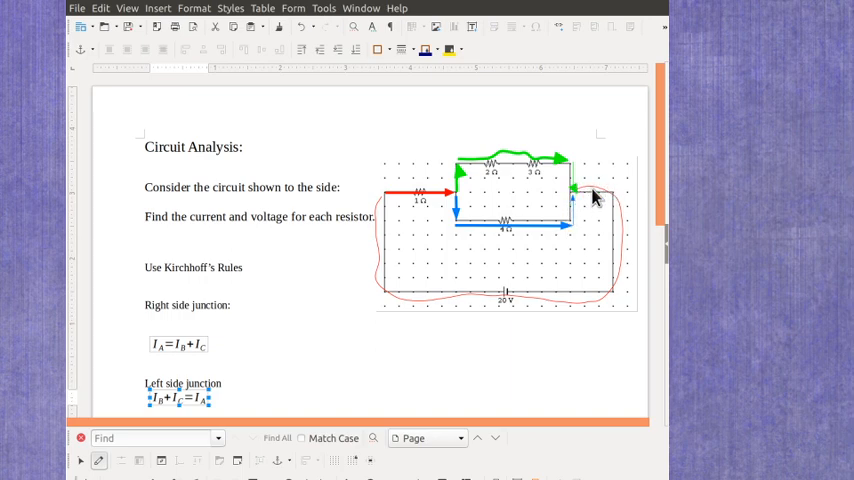
mouse_move(388, 220)
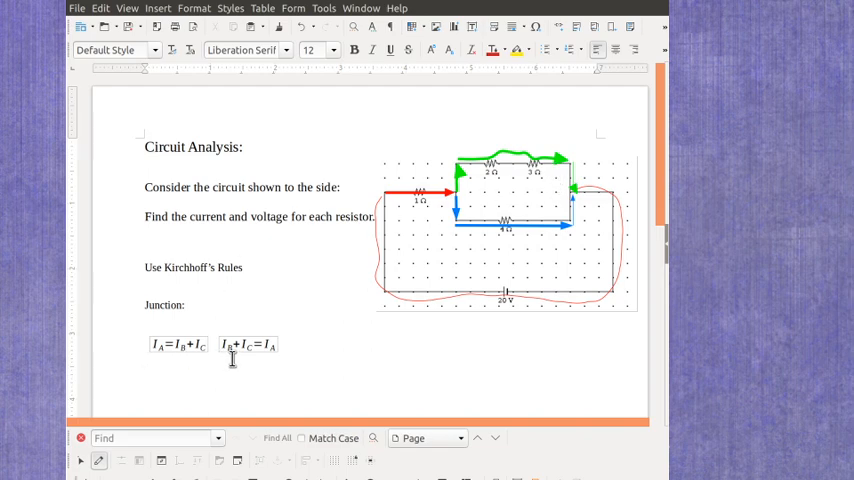
mouse_move(250, 362)
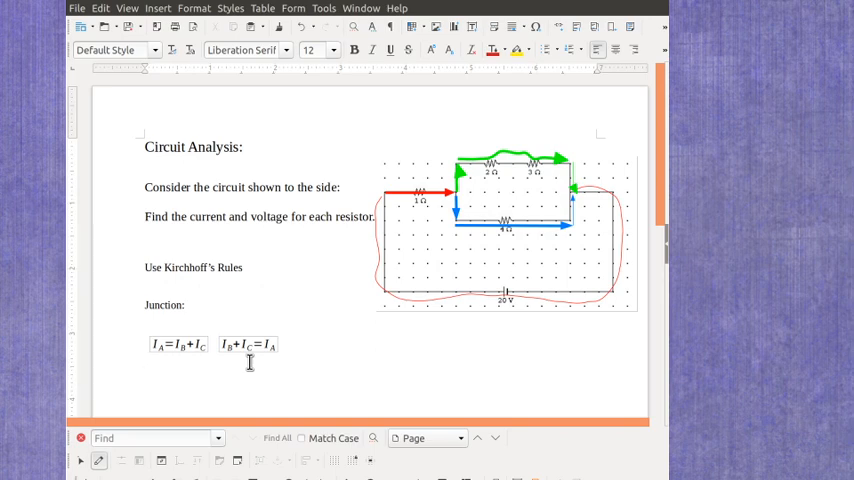
Type the heading 'Loops:' below the junction equations.
type("Loops")
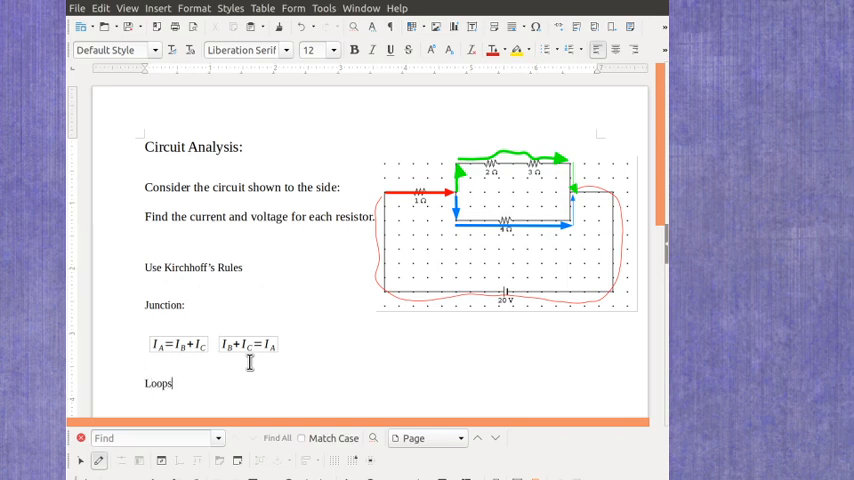
type(":")
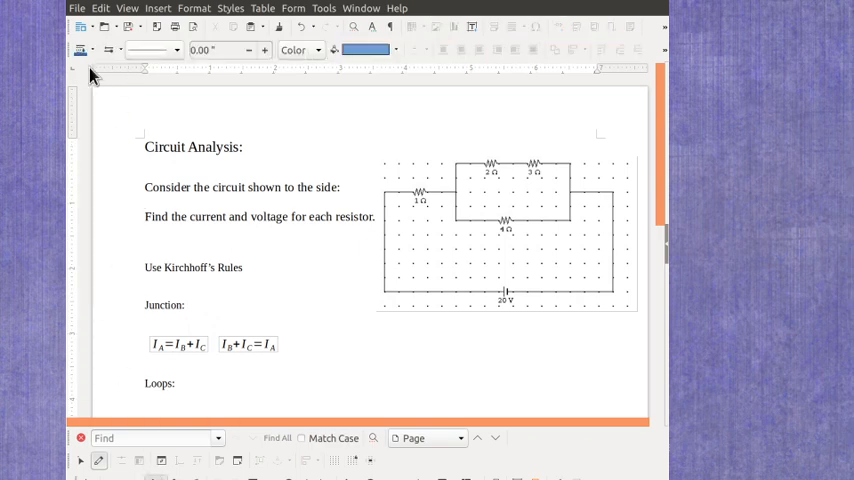
mouse_move(83, 105)
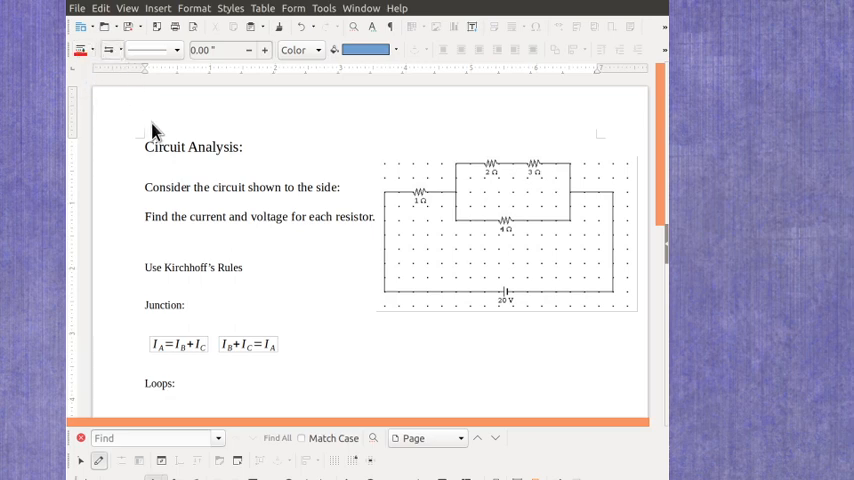
mouse_move(345, 228)
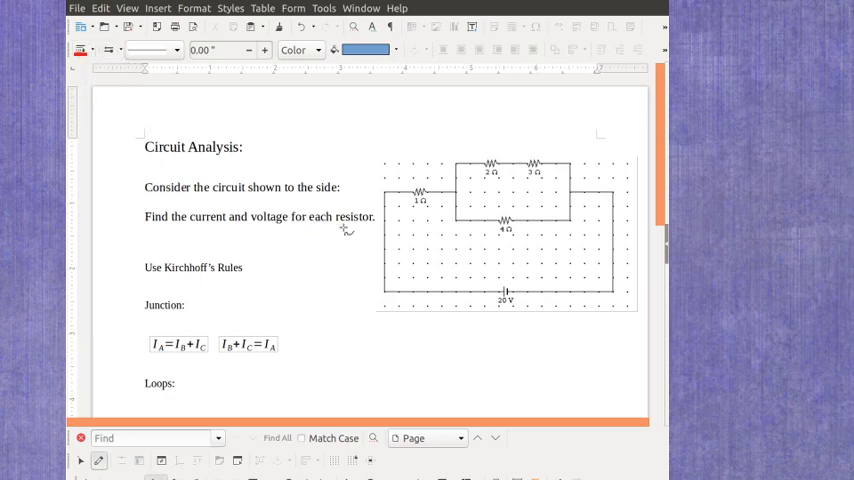
mouse_move(390, 247)
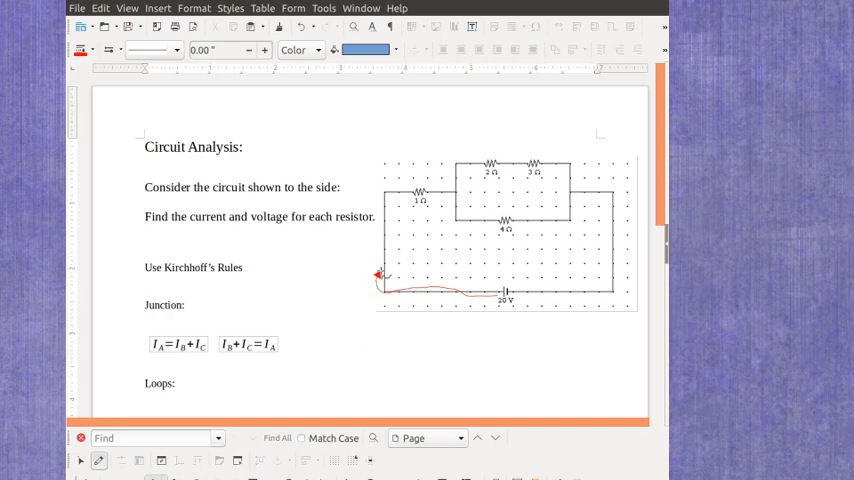
Draw a red arrowed loop around the outer circuit and select it.
left_click_drag(380, 280, 385, 193)
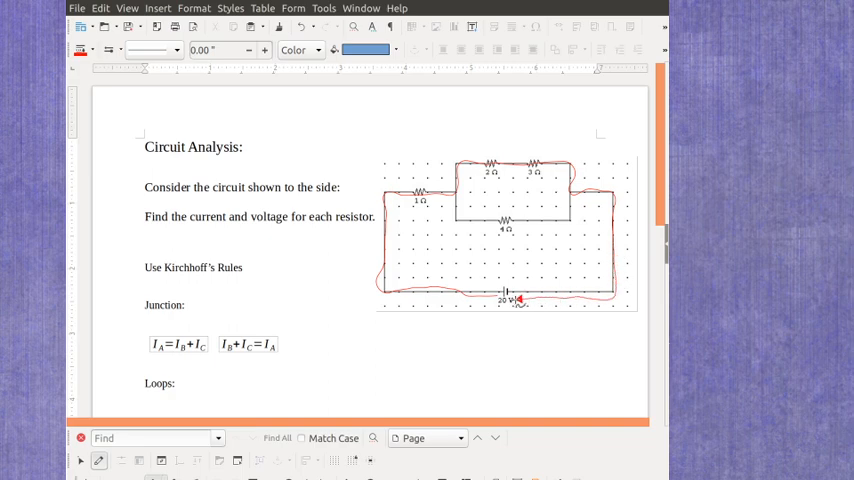
left_click(505, 232)
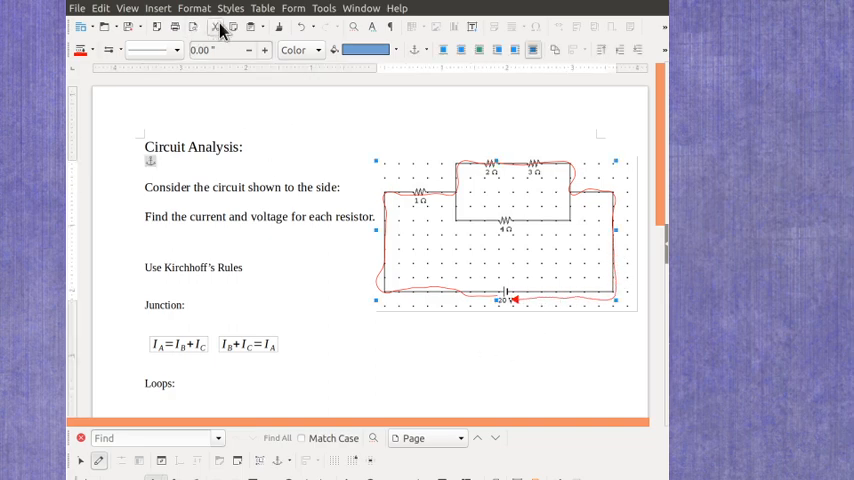
Increase the red loop's line width.
left_click(264, 50)
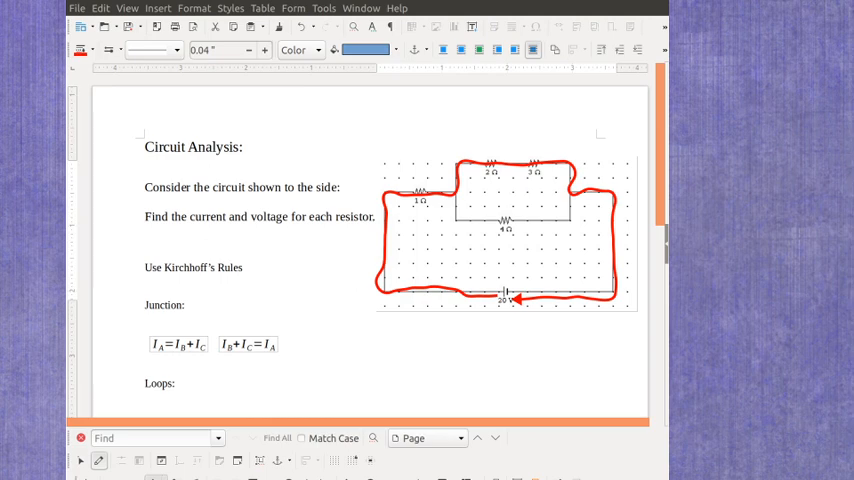
mouse_move(205, 410)
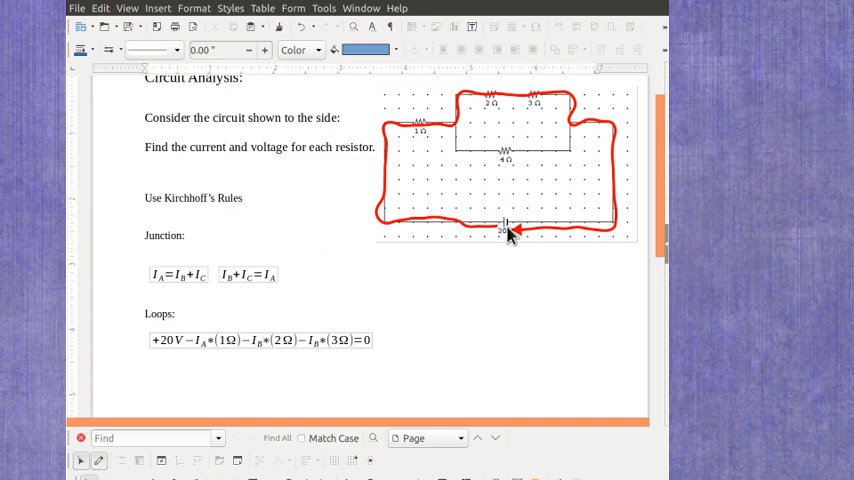
mouse_move(183, 335)
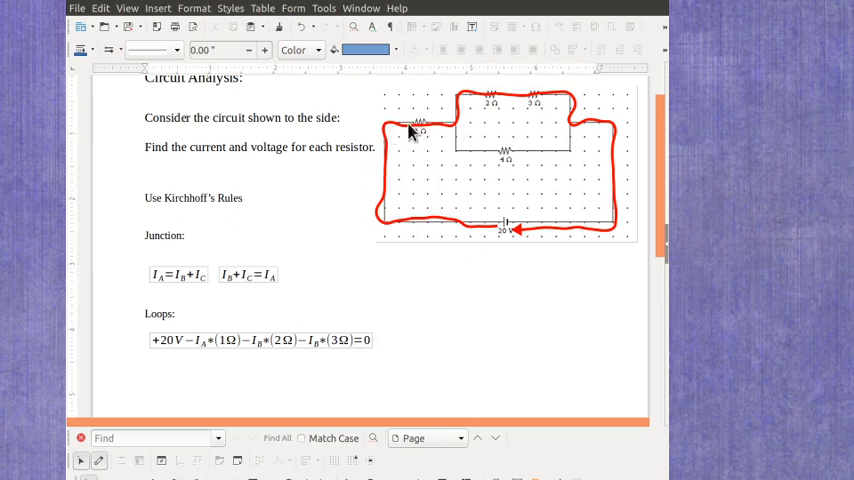
mouse_move(430, 137)
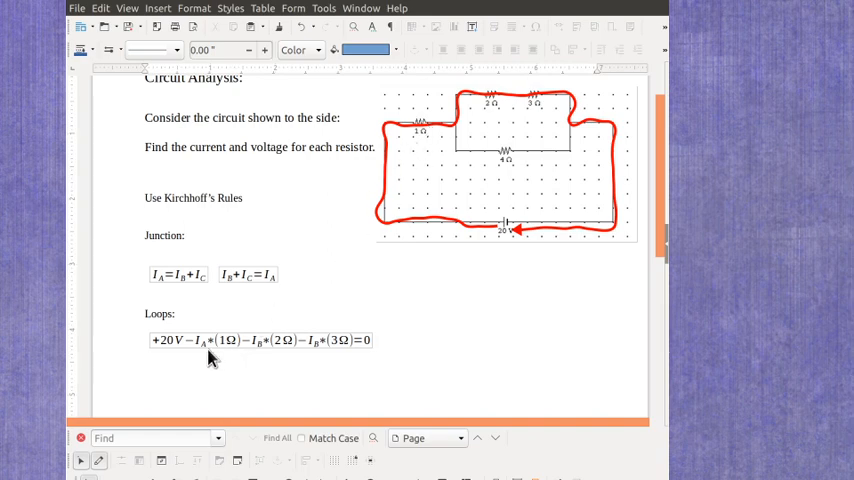
mouse_move(232, 356)
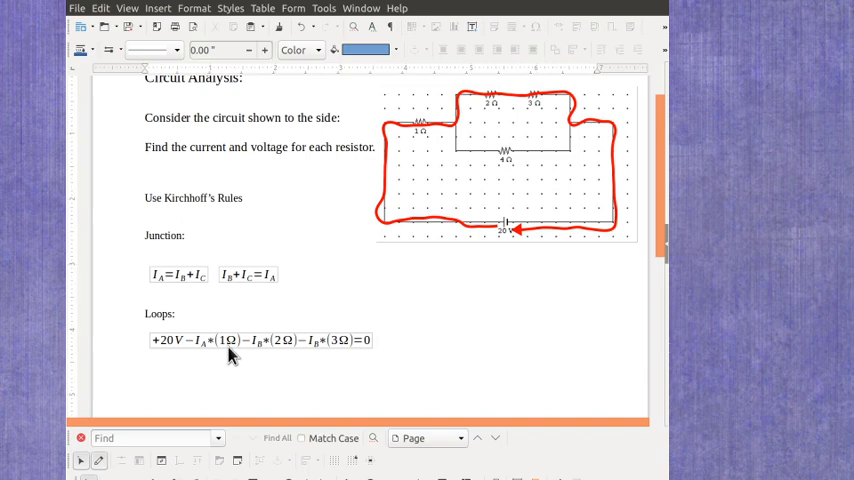
mouse_move(209, 358)
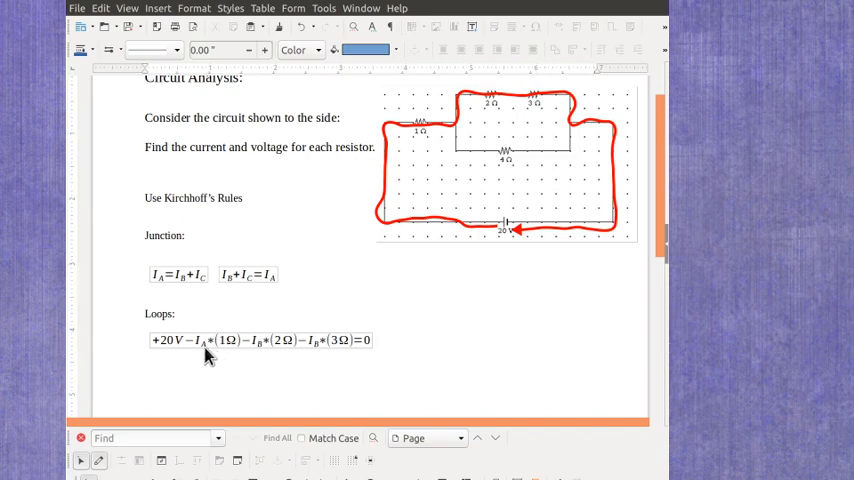
mouse_move(170, 308)
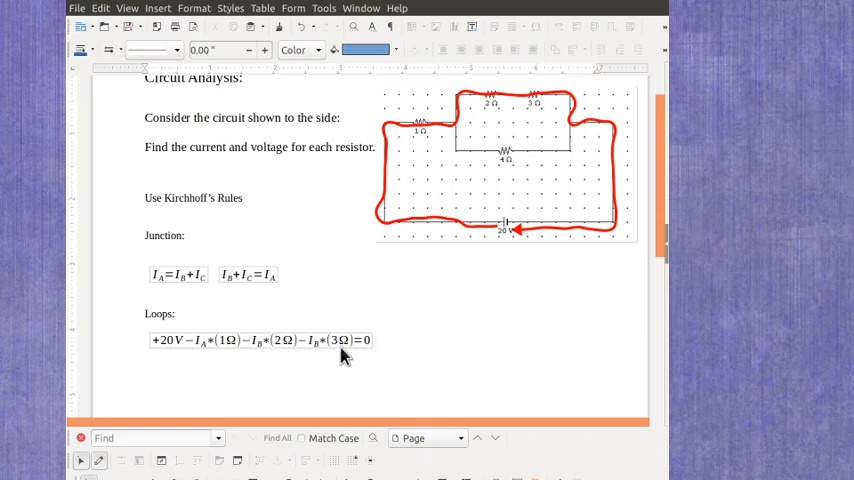
mouse_move(347, 350)
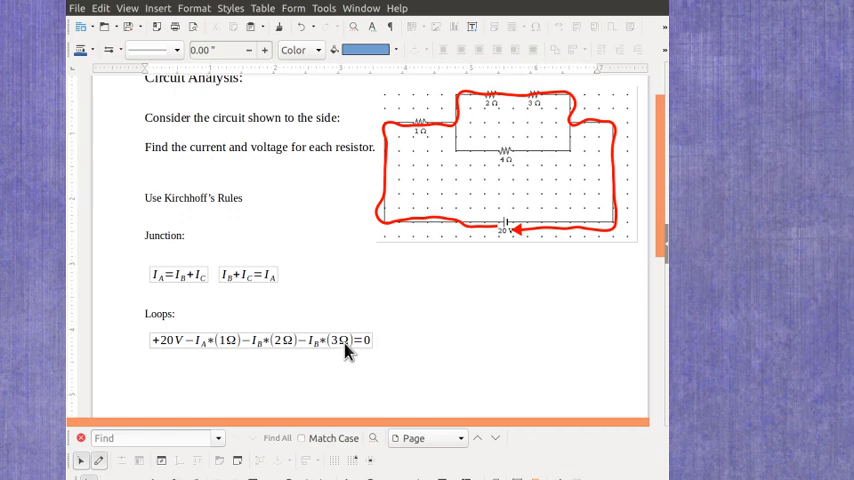
mouse_move(411, 347)
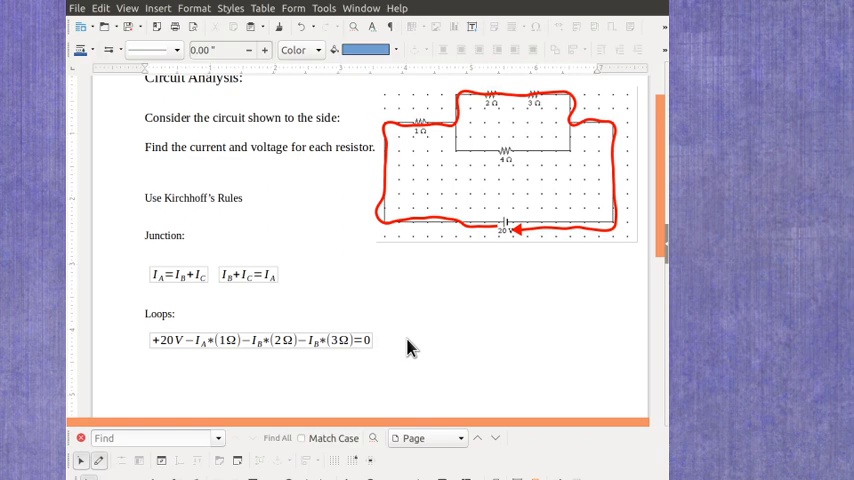
mouse_move(358, 347)
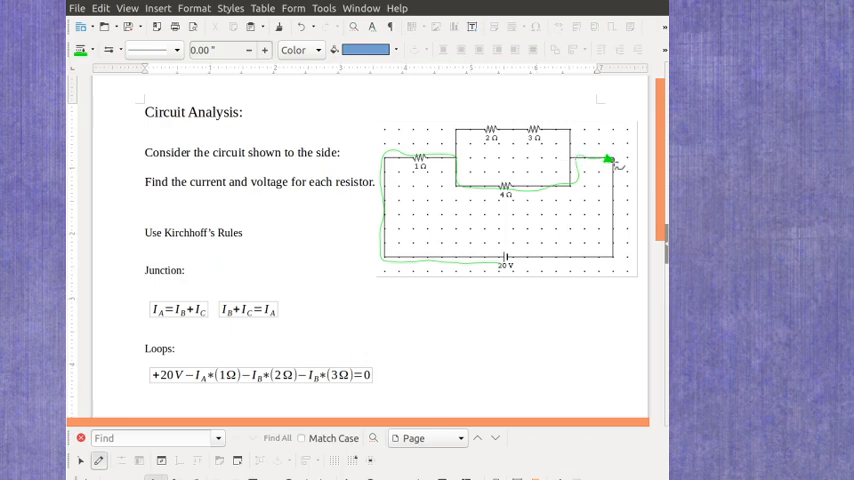
Draw a green arrowed loop through the 1 Ω and 4 Ω resistors.
left_click_drag(608, 157, 615, 262)
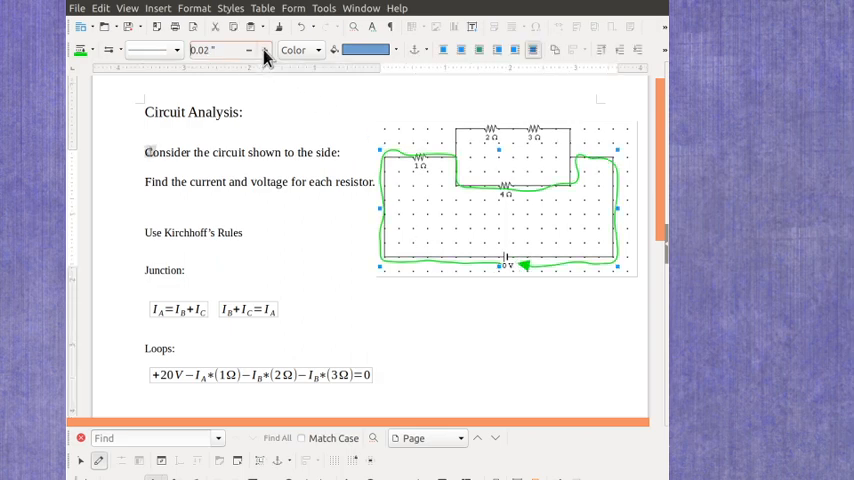
Increase the green loop's line width.
left_click(263, 50)
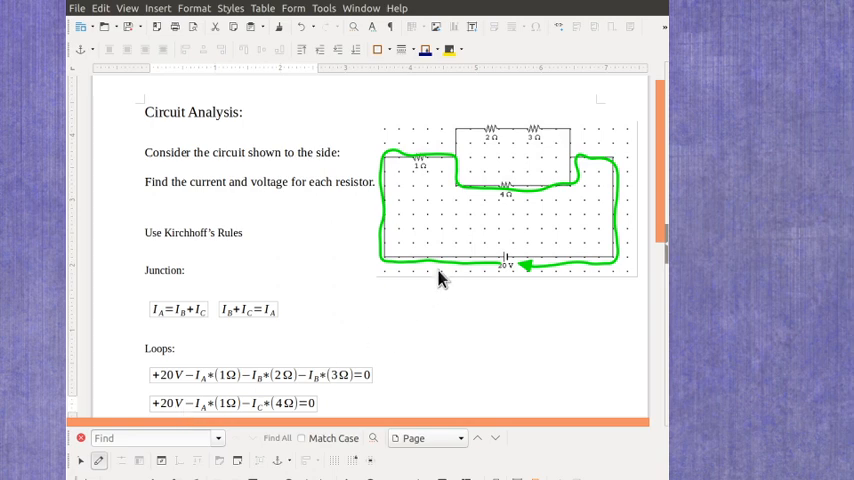
mouse_move(297, 273)
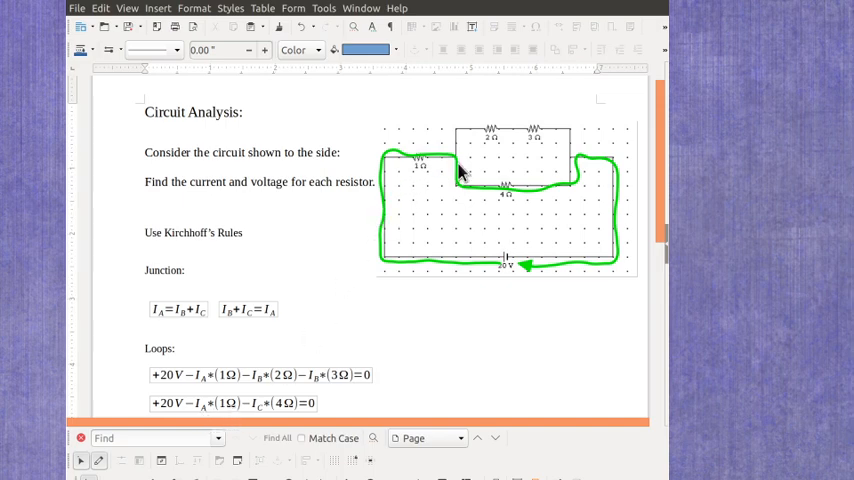
mouse_move(490, 194)
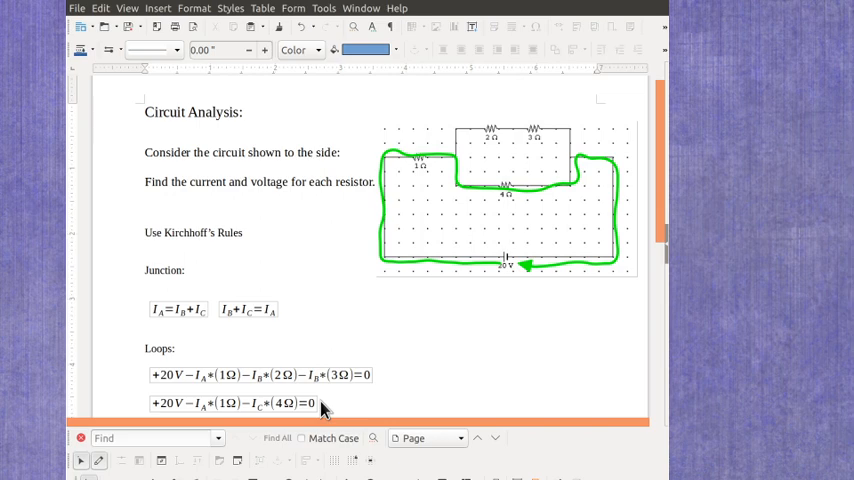
mouse_move(408, 326)
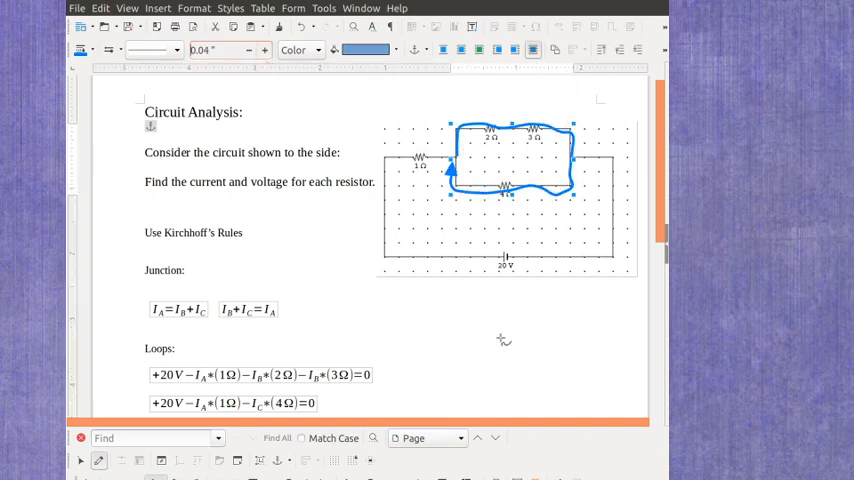
mouse_move(462, 363)
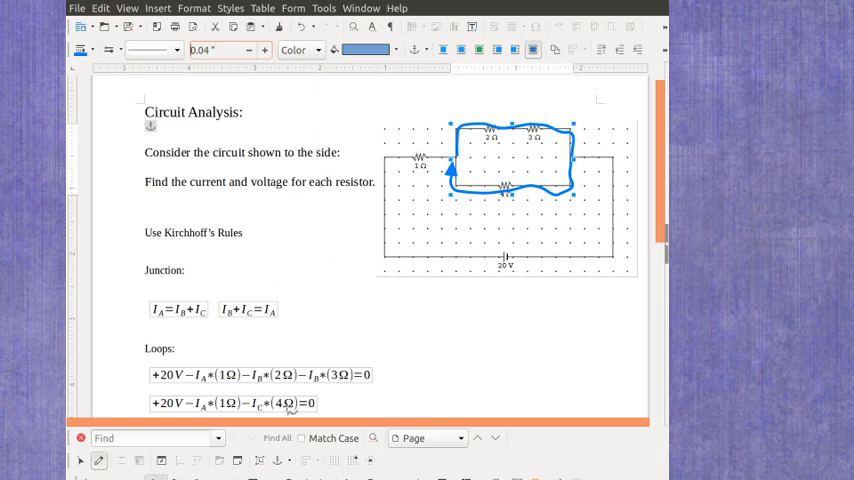
mouse_move(385, 390)
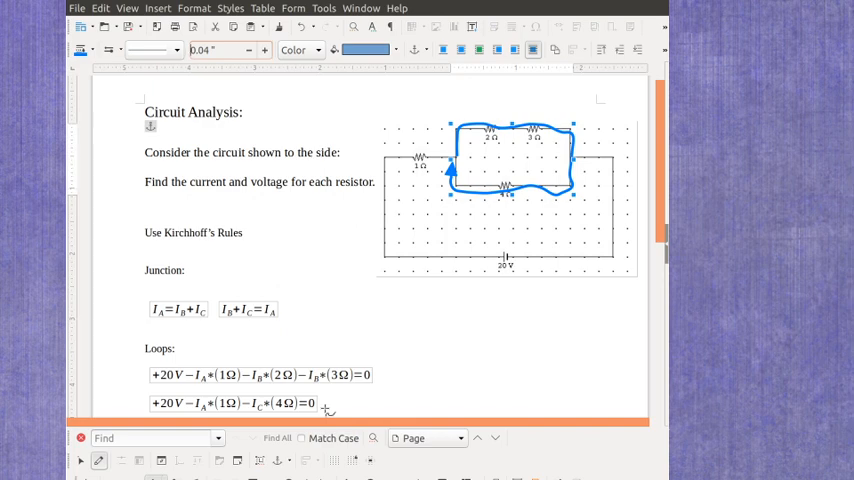
mouse_move(565, 180)
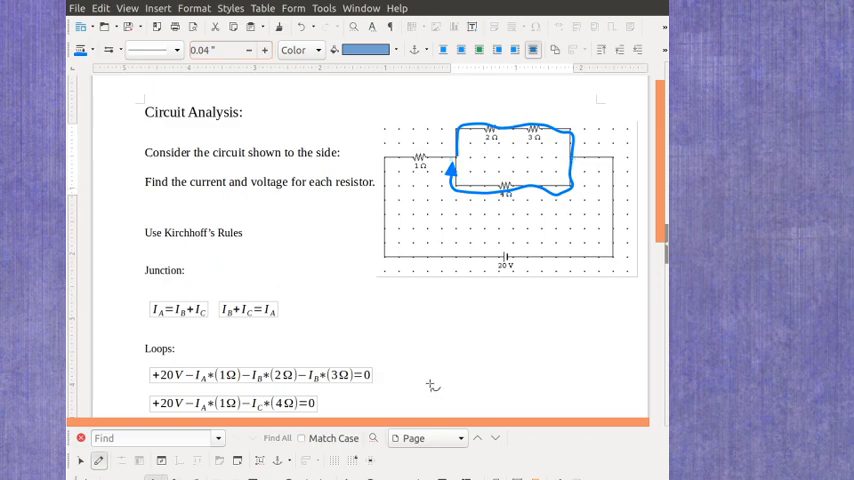
Deselect the finished thick blue loop around the 2 Ω, 3 Ω and 4 Ω resistors.
left_click(500, 195)
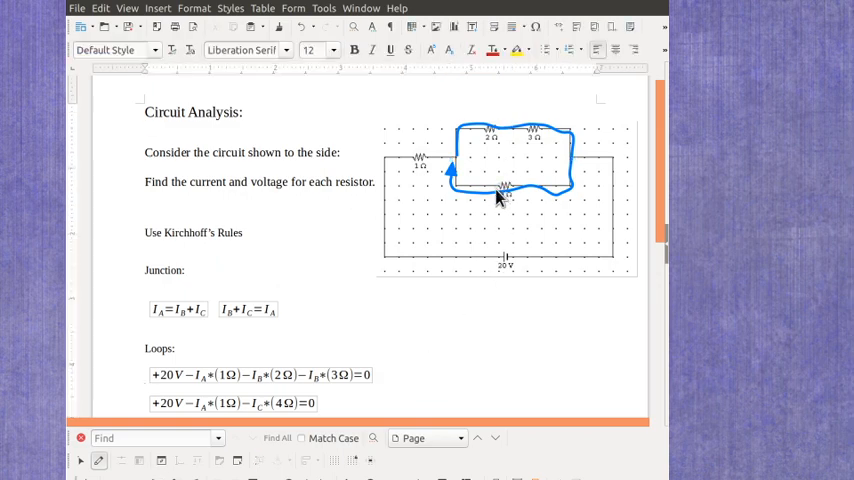
left_click(505, 190)
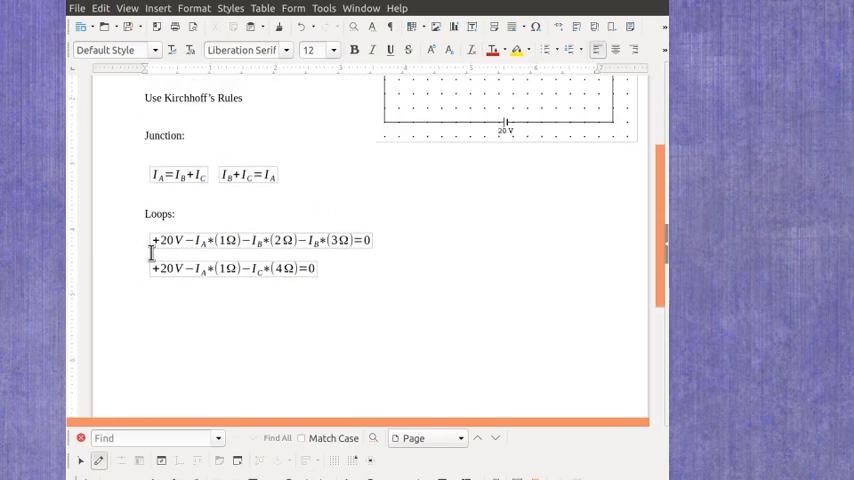
mouse_move(441, 155)
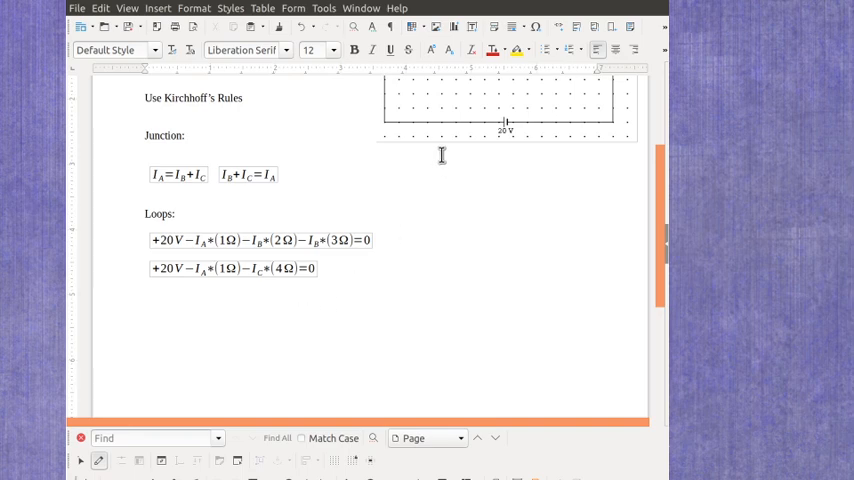
mouse_move(432, 181)
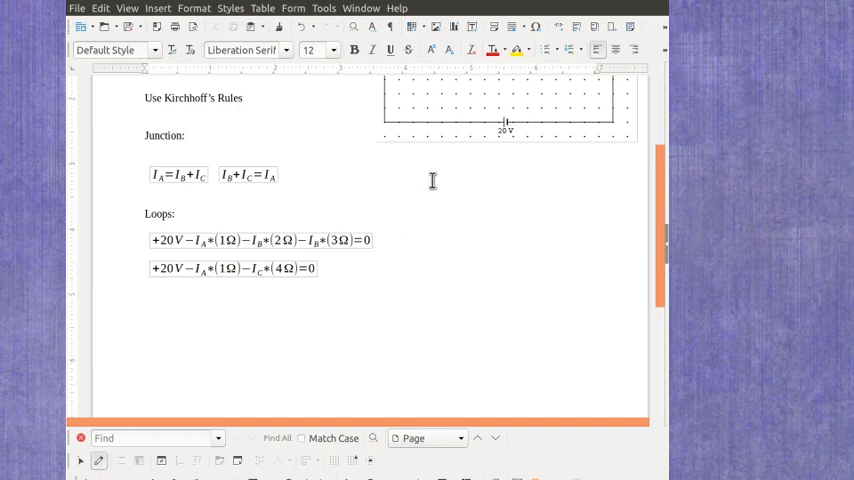
mouse_move(426, 191)
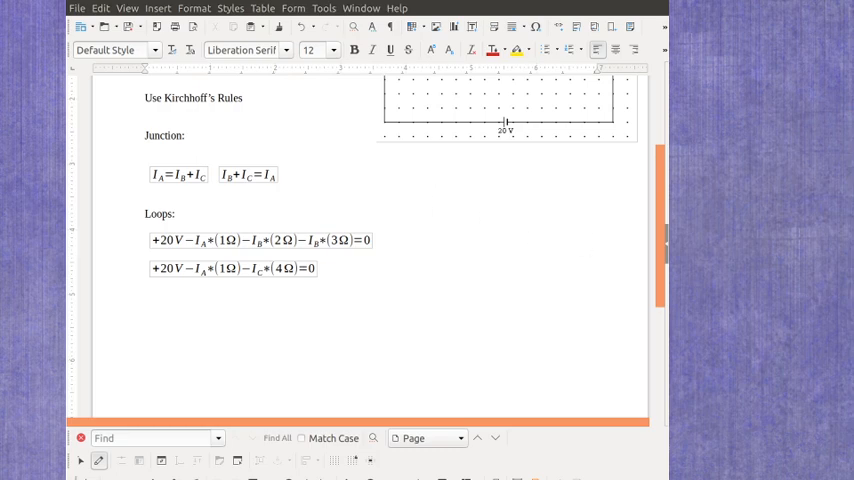
mouse_move(562, 286)
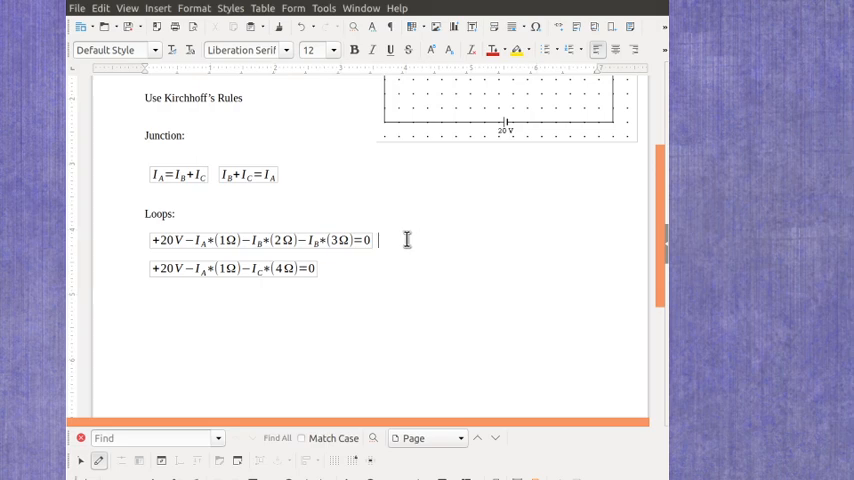
Add a new line beneath the first loop equation for +20V − IA*(1Ω) − IB*(5Ω)=0.
key("Return")
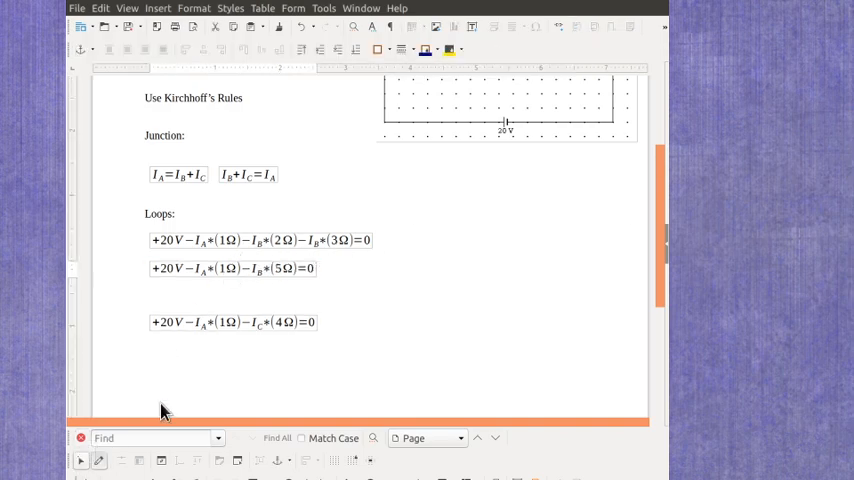
mouse_move(330, 250)
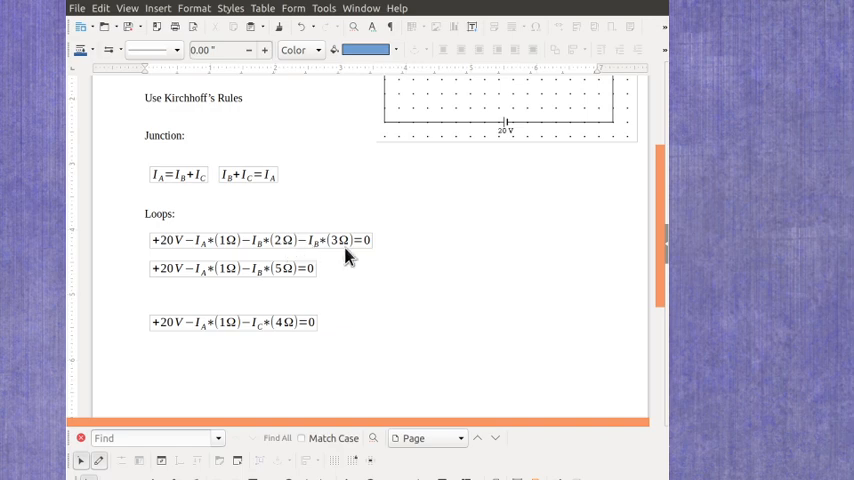
mouse_move(289, 282)
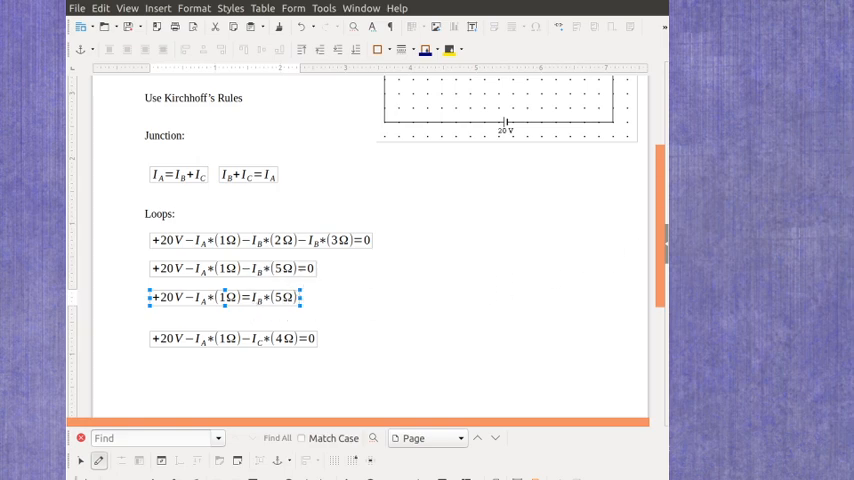
Finish the IB = 4 A − IA*(0.2) rearrangement and return to the document text.
left_click(514, 261)
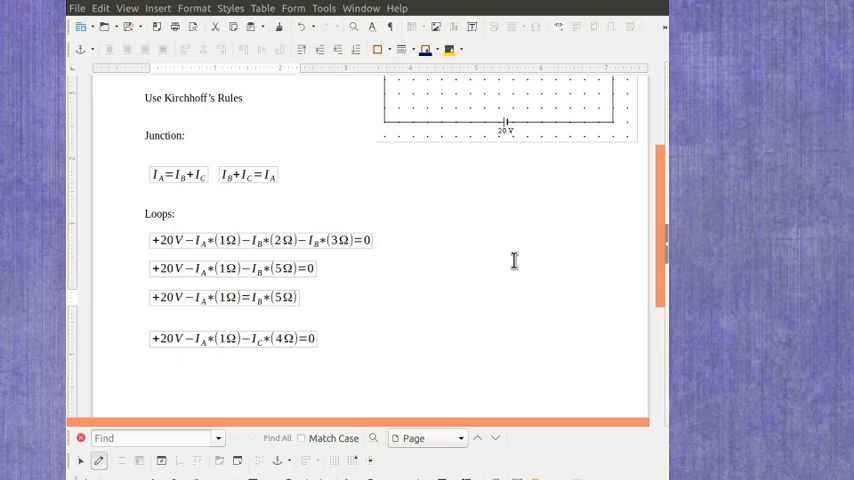
left_click(308, 297)
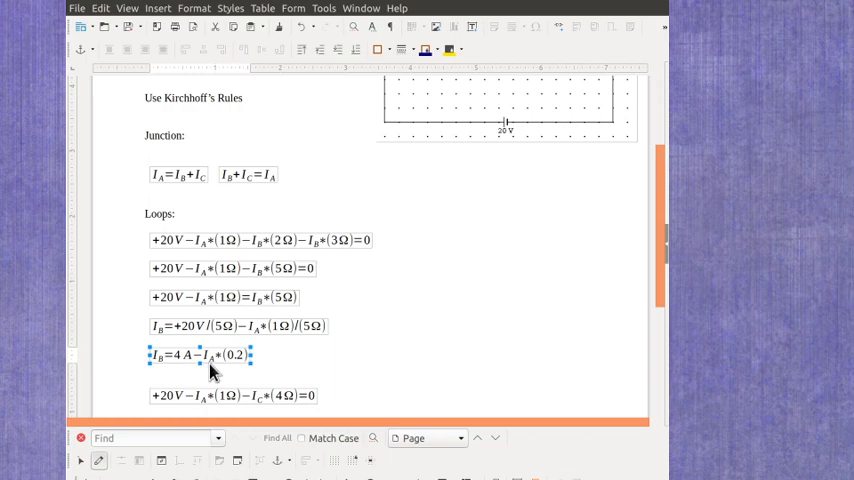
mouse_move(237, 372)
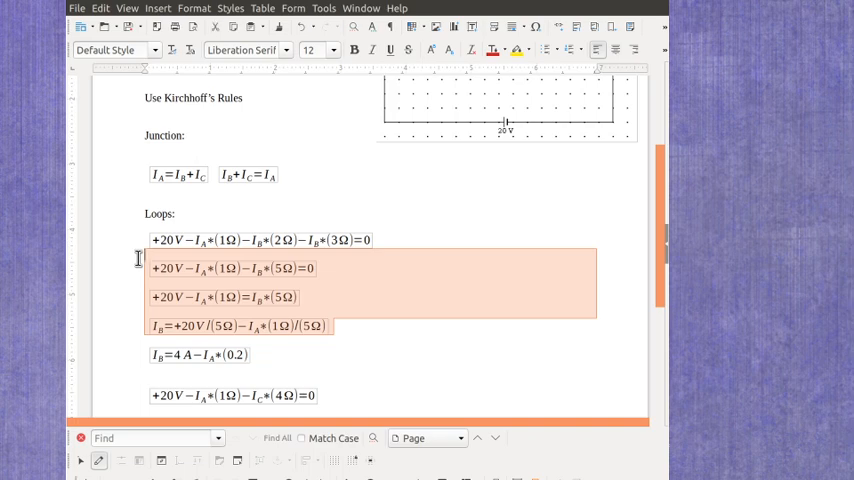
Delete the IB working lines and add lines solving the 4 Ω loop for IC.
key("Delete")
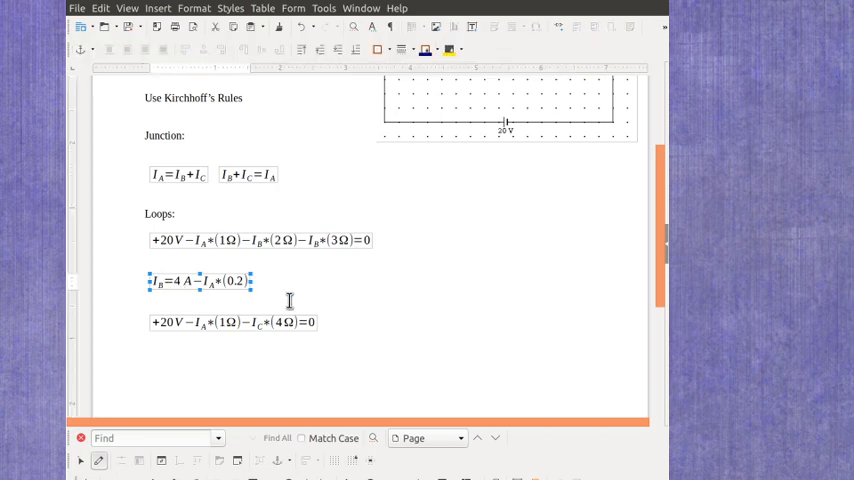
mouse_move(286, 303)
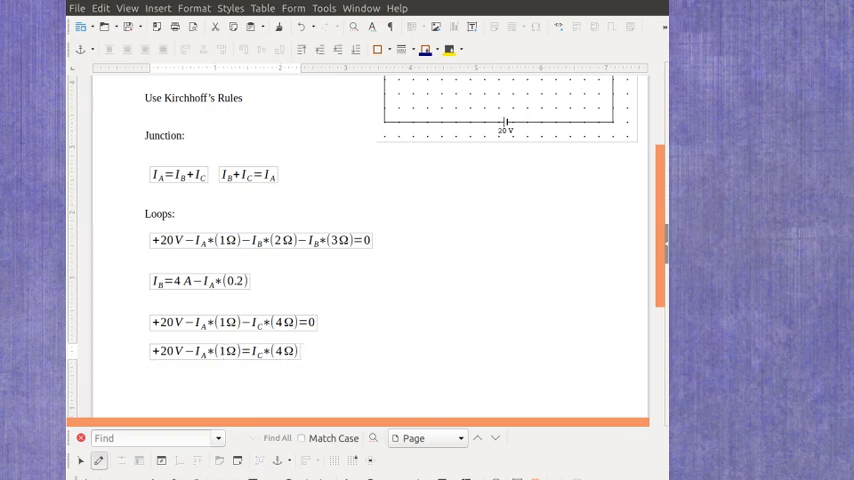
left_click(307, 351)
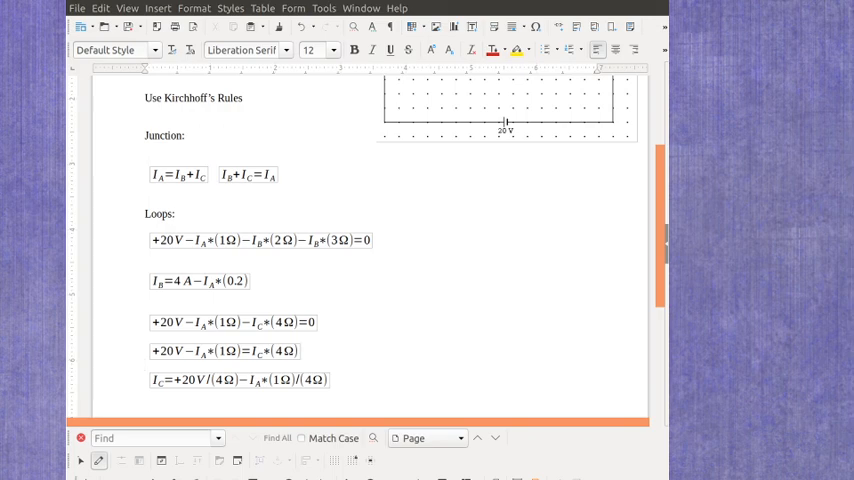
mouse_move(489, 399)
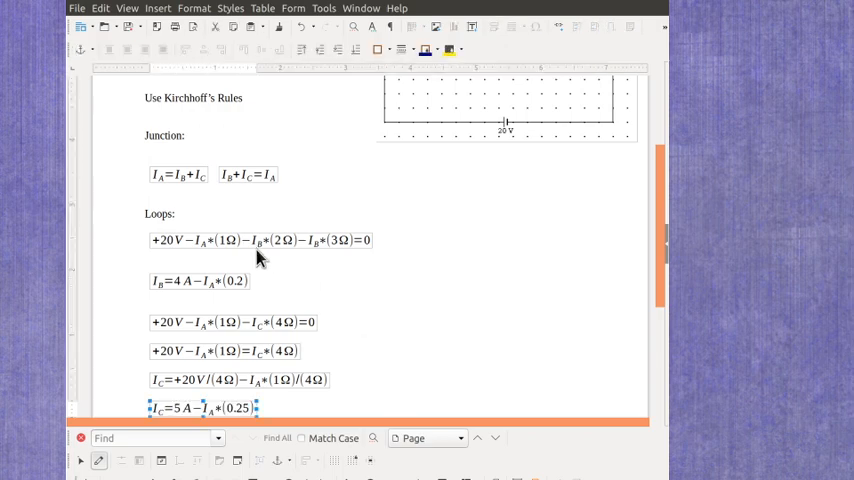
scroll("down", 3)
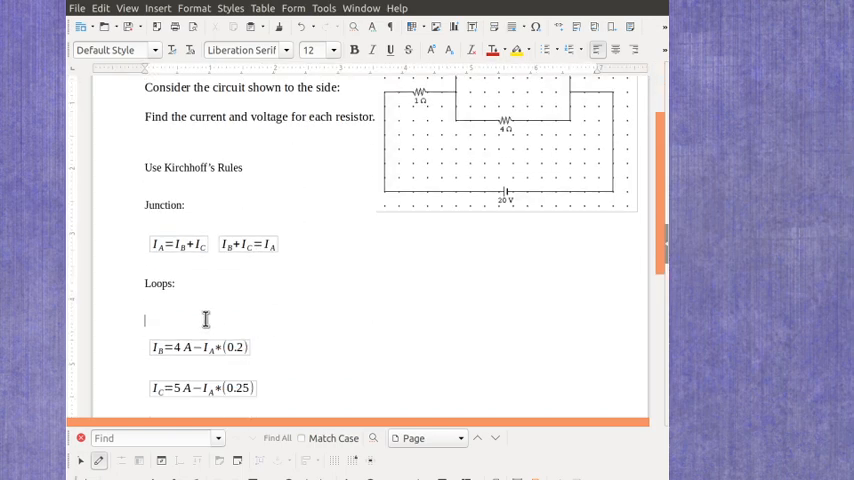
Remove the empty line and edit a copy of IA = IB + IC into the substituted form.
key("BackSpace")
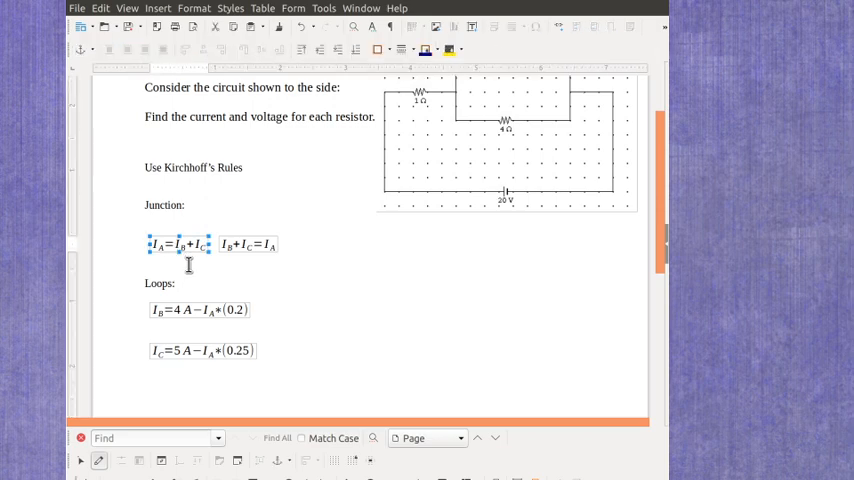
left_click(436, 309)
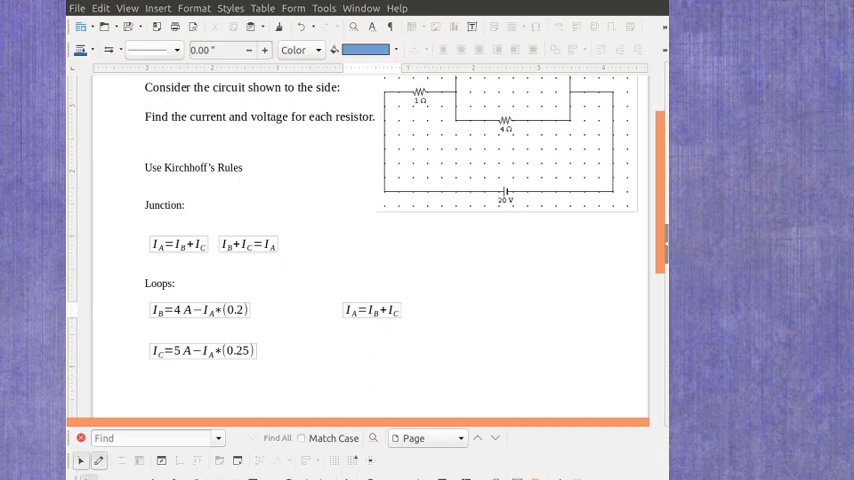
left_click(372, 310)
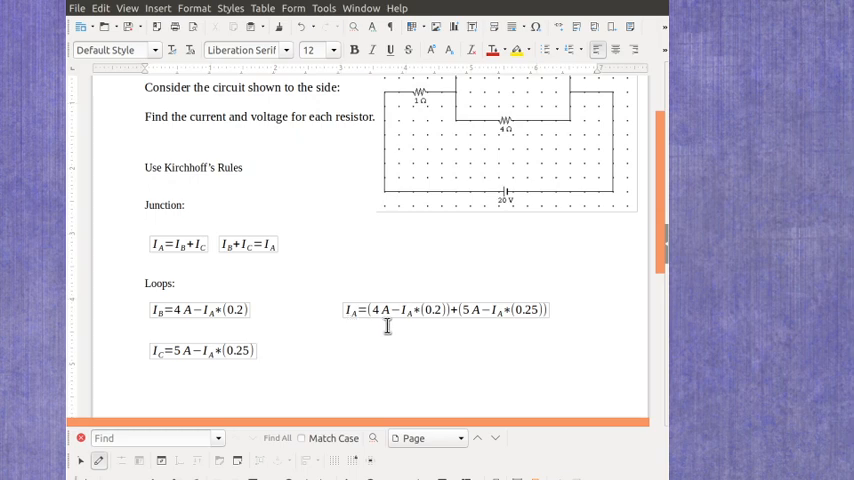
left_click(260, 350)
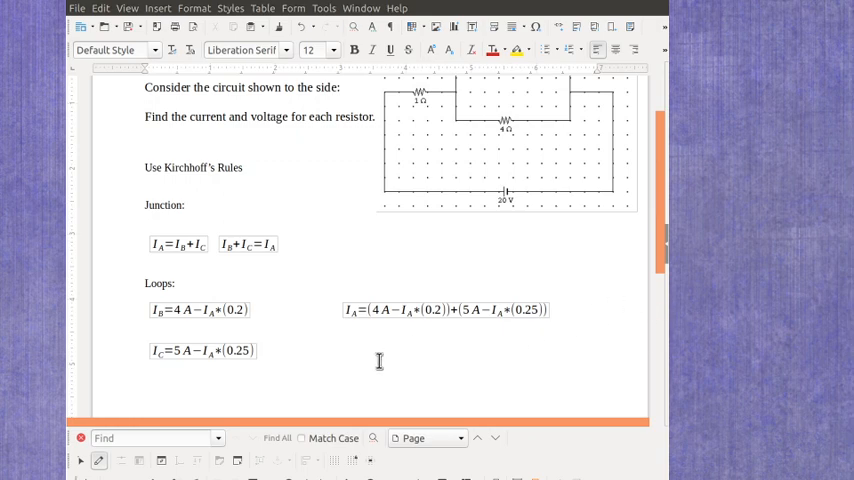
mouse_move(458, 333)
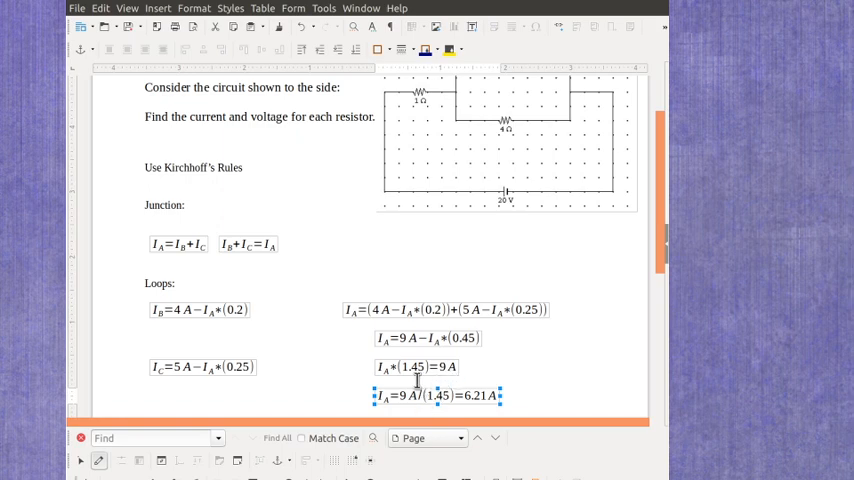
mouse_move(432, 408)
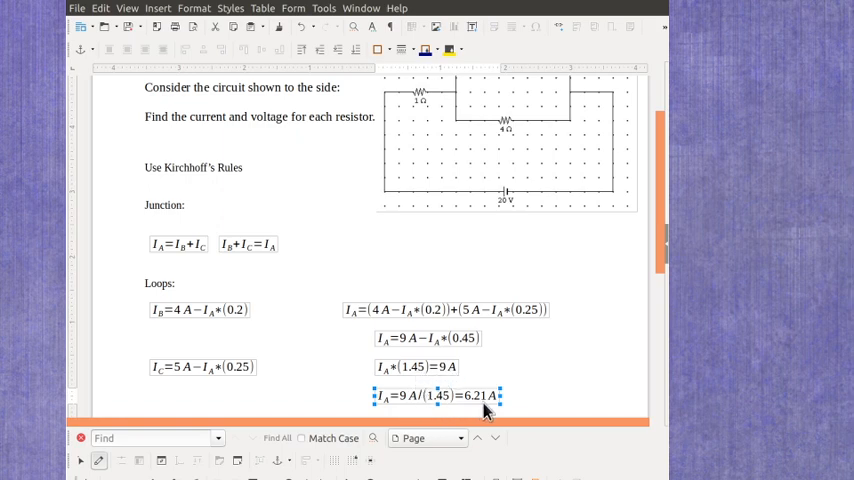
Complete the final simplification line, IA = 9 A/(1.45) = 6.21 A.
left_click(507, 396)
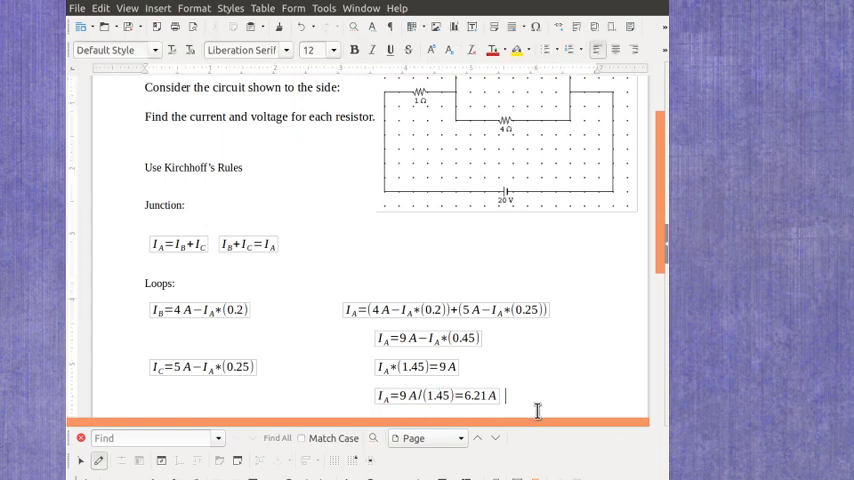
mouse_move(190, 188)
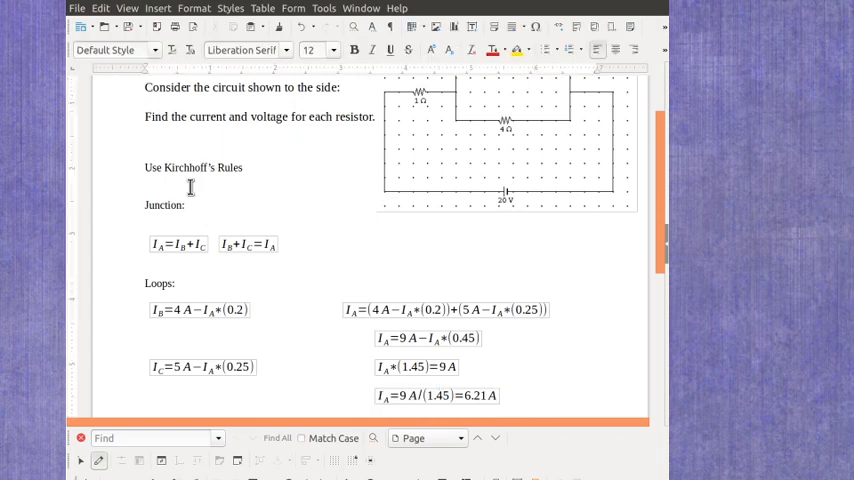
mouse_move(110, 337)
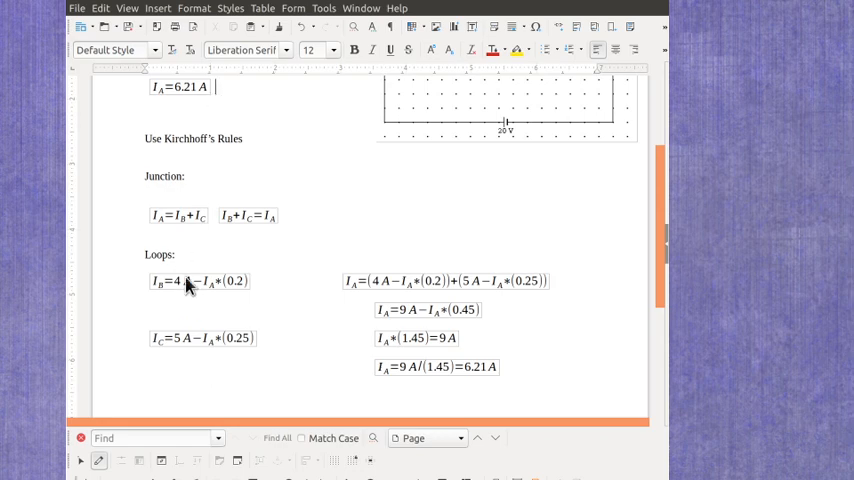
Place the standalone IA = 6.21 A result above the Use Kirchhoff's Rules line.
left_click(197, 281)
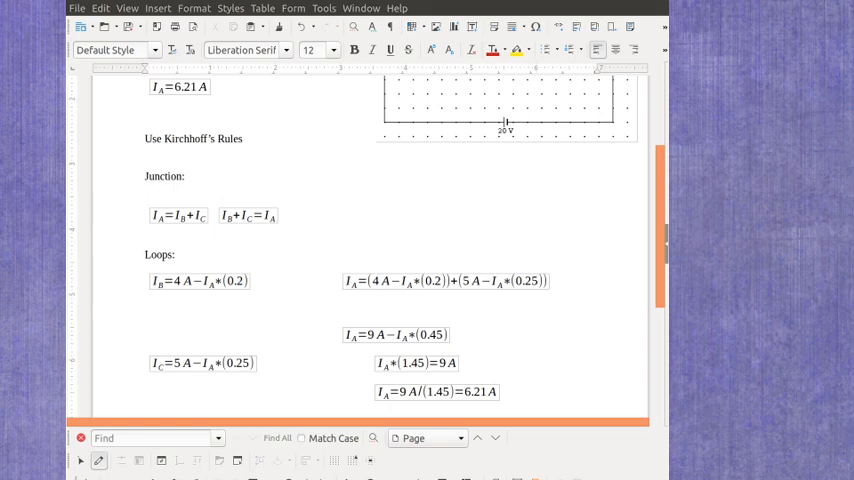
Place the IB equation copy and finish computing IB = 2.758 A.
left_click(145, 334)
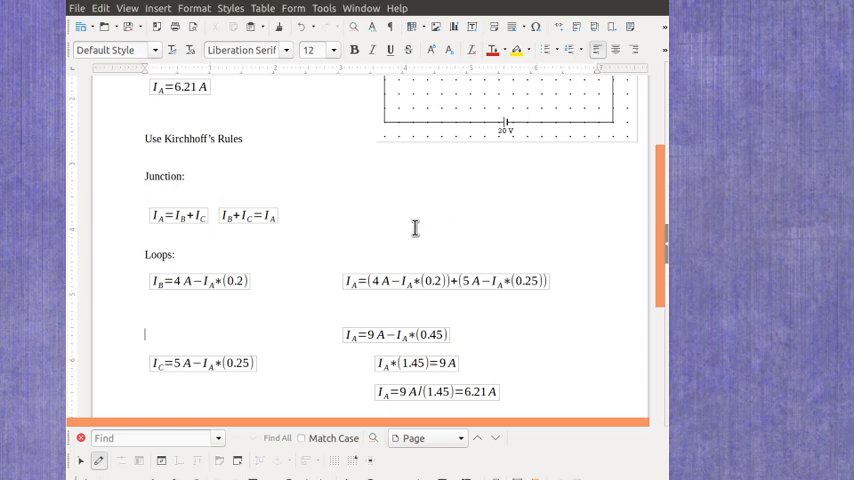
mouse_move(200, 285)
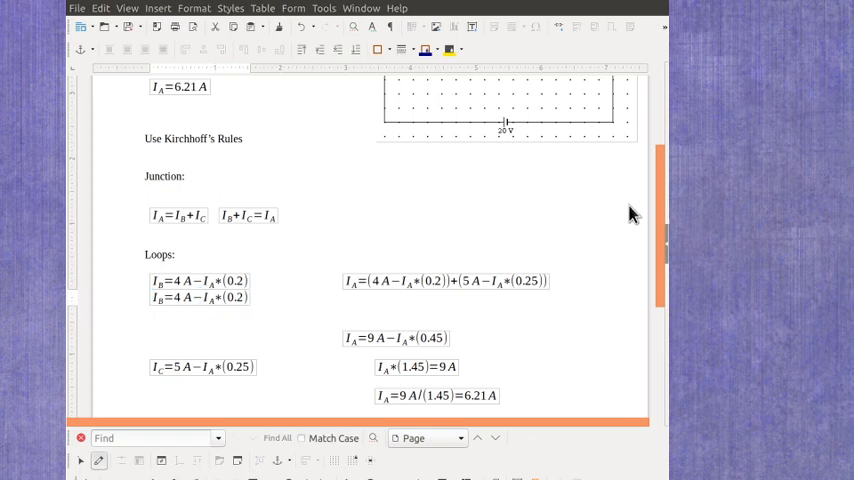
mouse_move(250, 308)
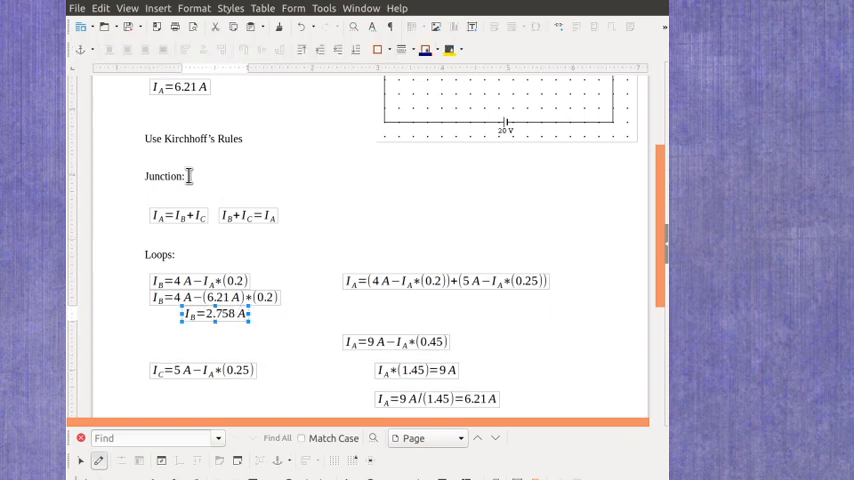
left_click(145, 112)
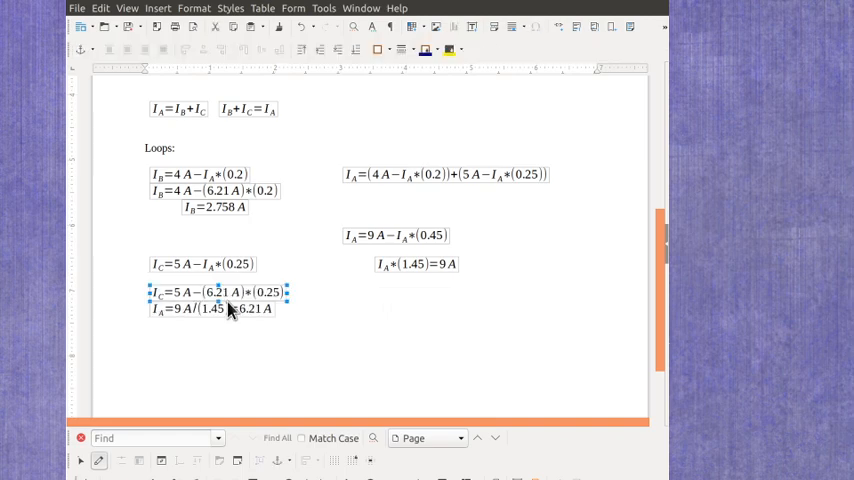
Finish the IC substitution line and scroll down to the IC = 3.448 A working.
left_click(325, 291)
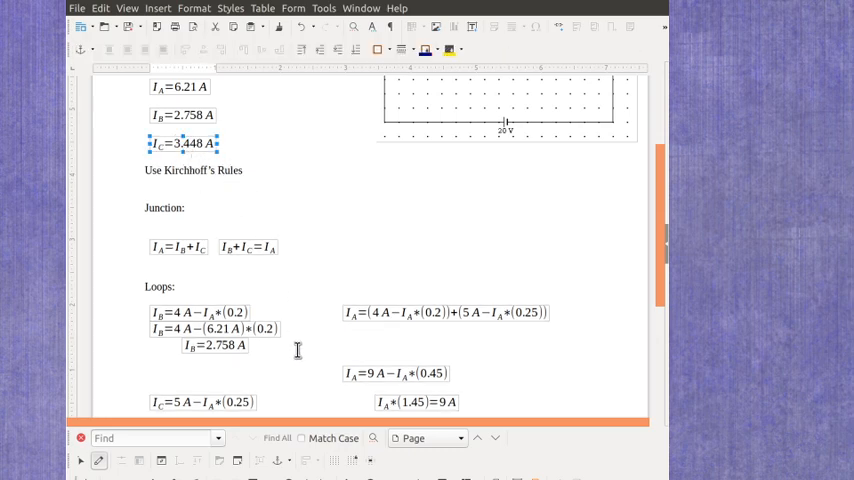
scroll("down", 3)
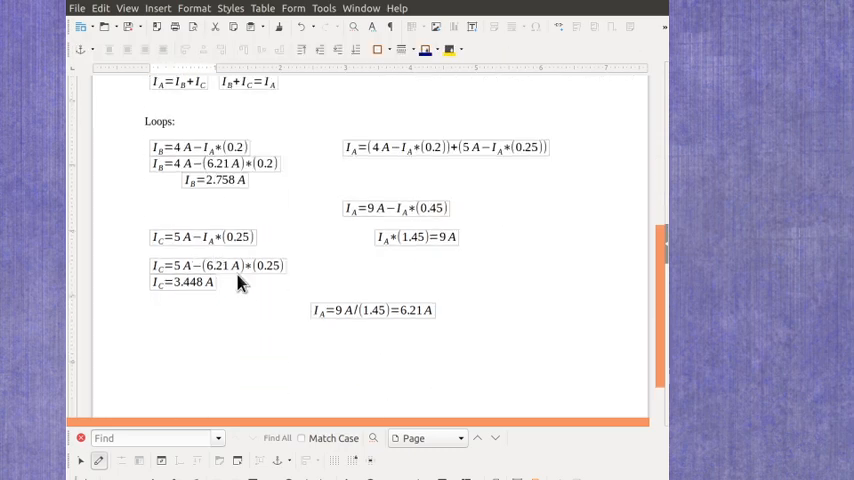
mouse_move(238, 198)
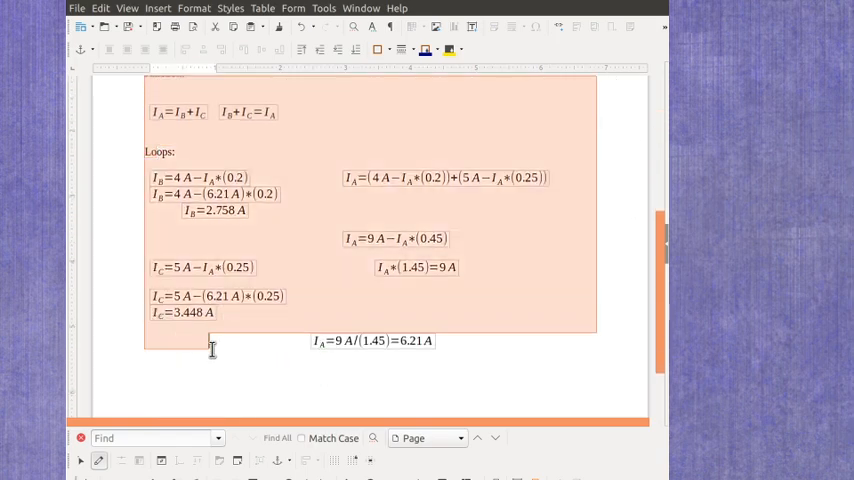
Scroll down and complete the ΔV1 = IA*R1 = 6.21 V equation.
scroll("down", 3)
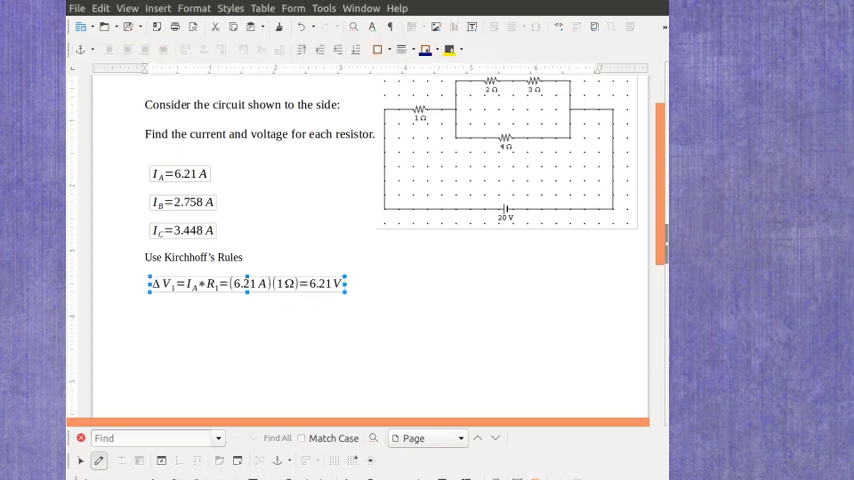
left_click(441, 337)
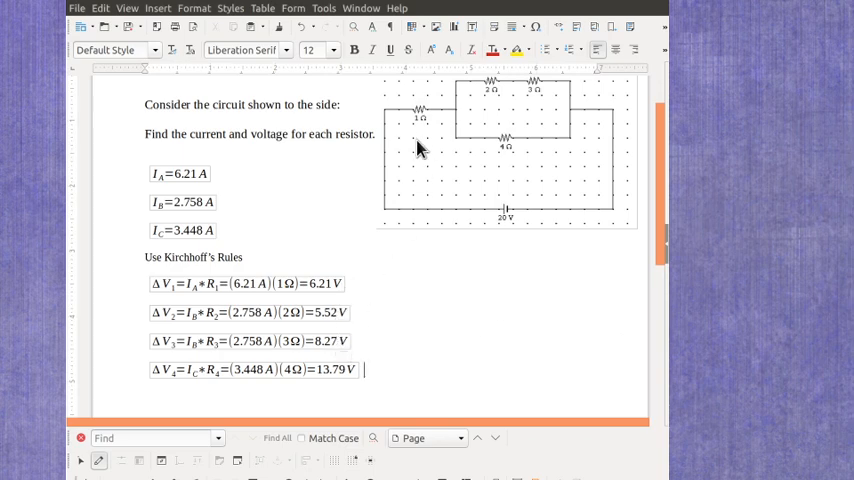
mouse_move(508, 148)
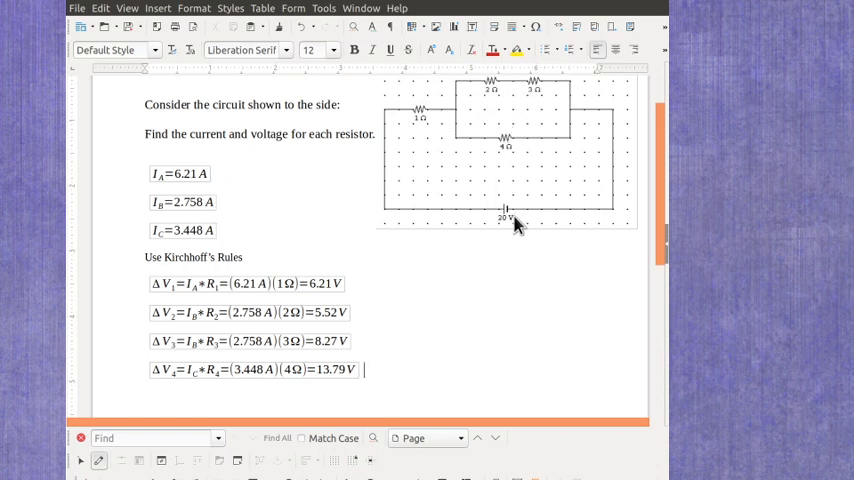
mouse_move(270, 378)
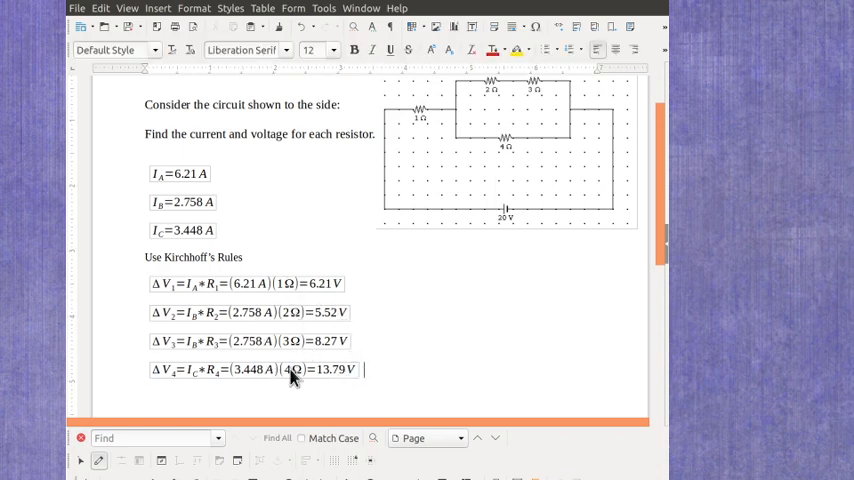
mouse_move(469, 313)
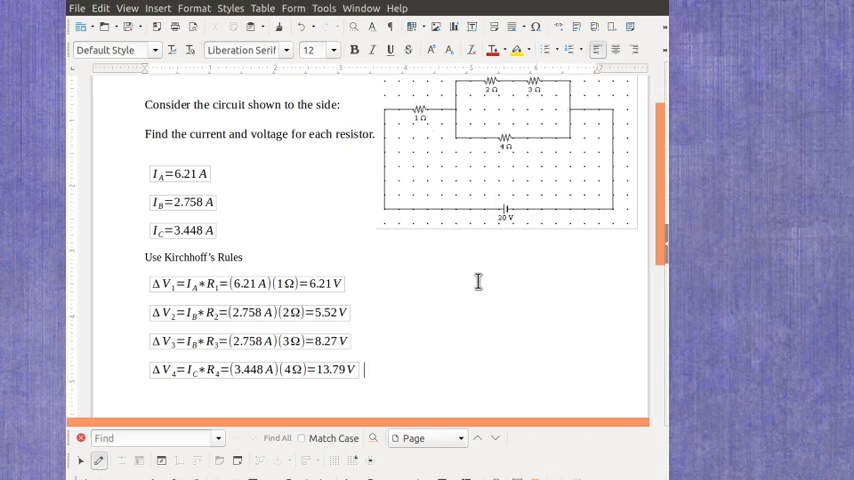
mouse_move(464, 324)
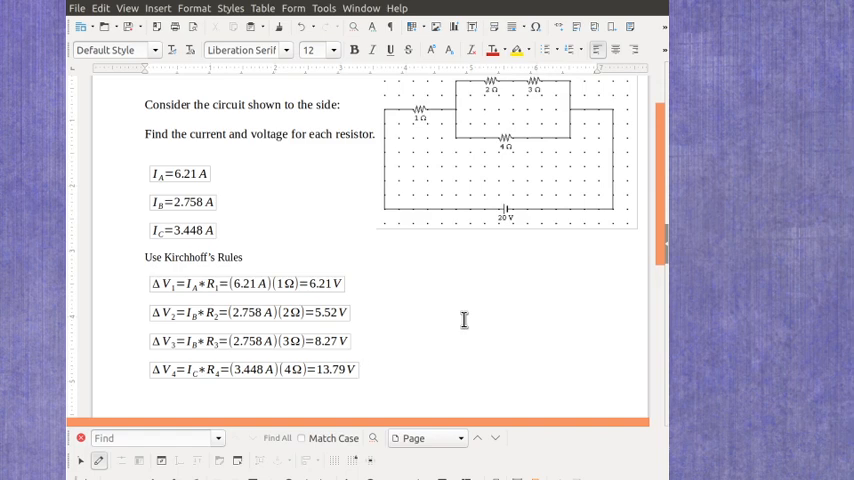
left_click(363, 369)
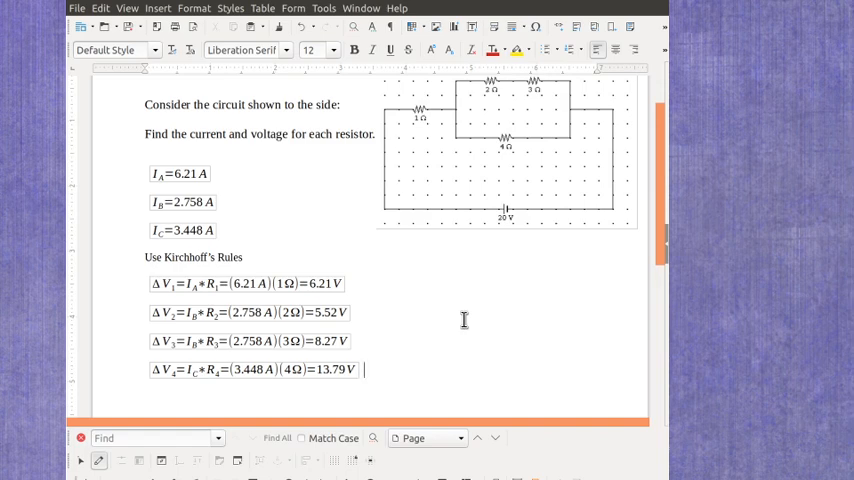